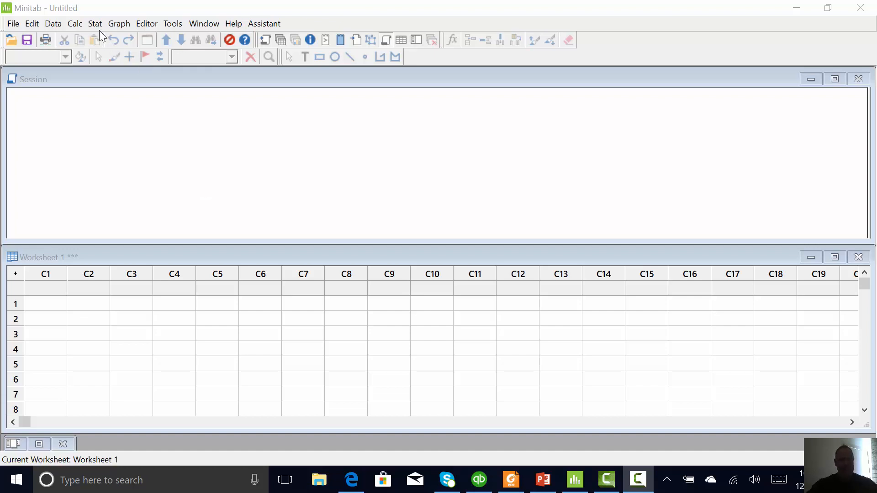
# Start Create Factorial Design from Stat > DOE and choose 3 factors
pyautogui.click(94, 24)
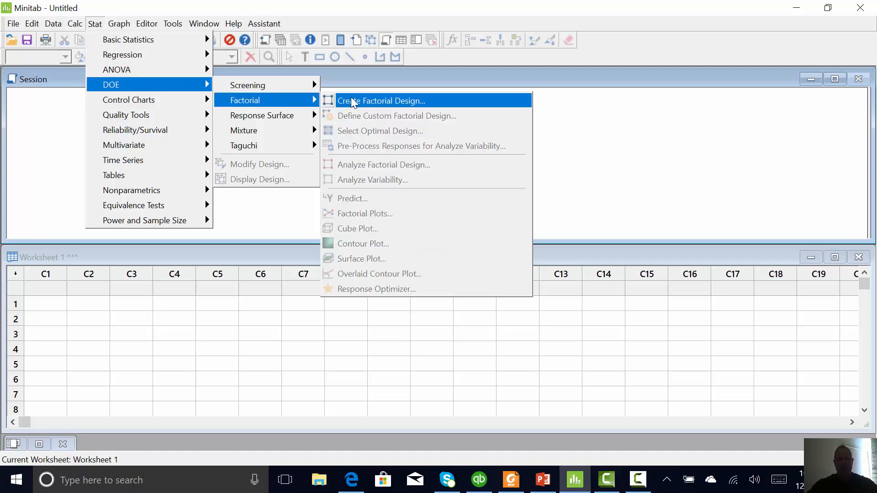
pyautogui.click(382, 101)
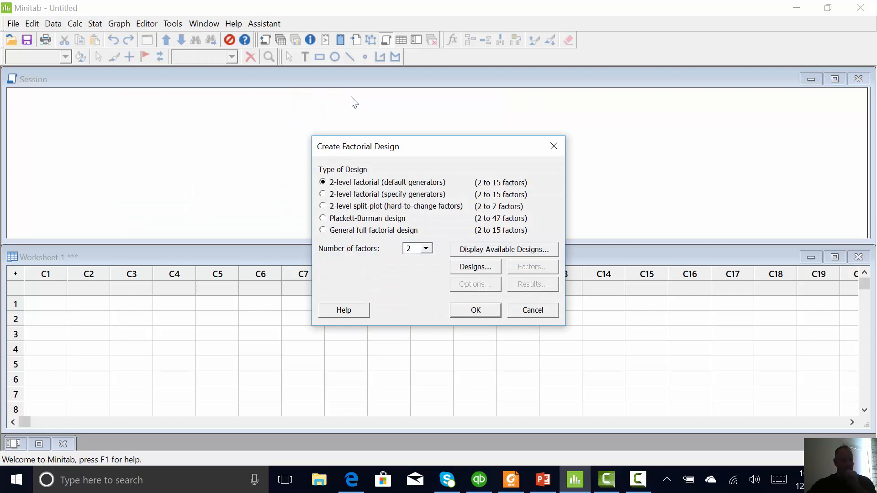
pyautogui.moveTo(420, 252)
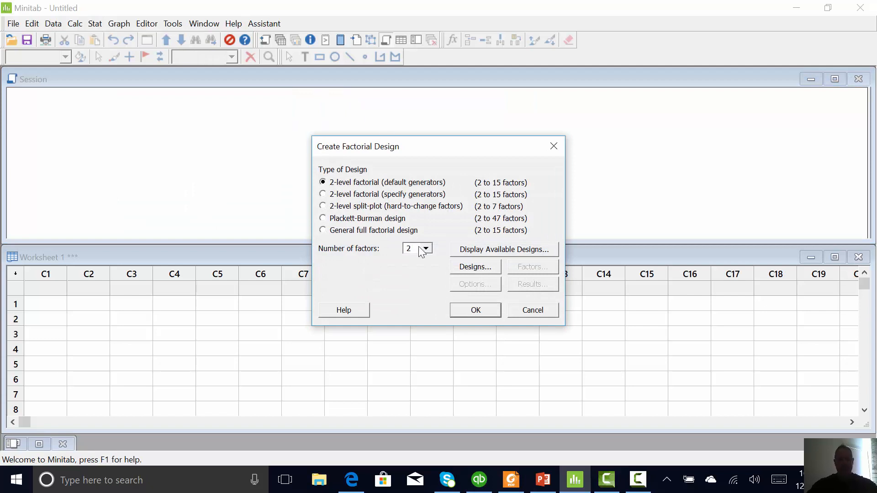
pyautogui.click(425, 249)
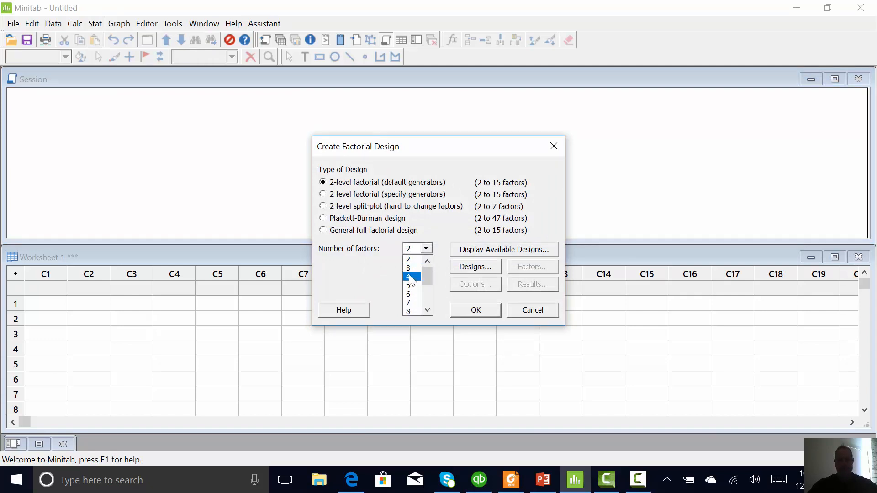
pyautogui.click(407, 267)
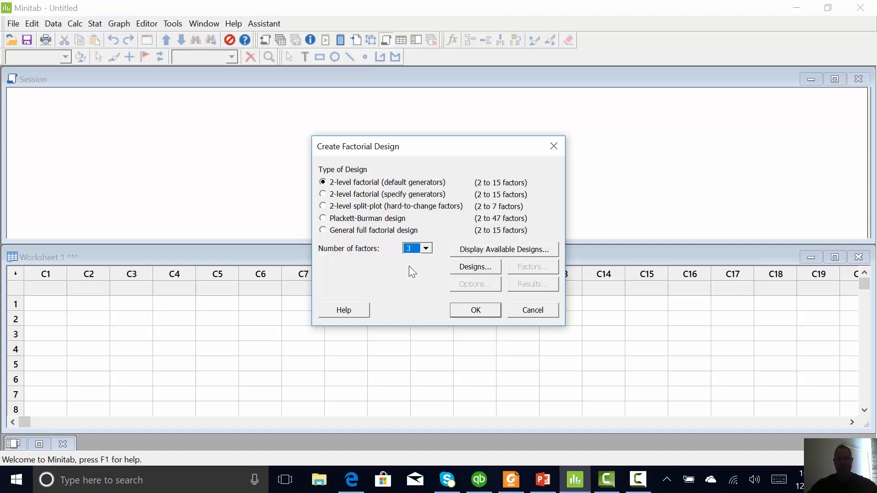
pyautogui.moveTo(451, 263)
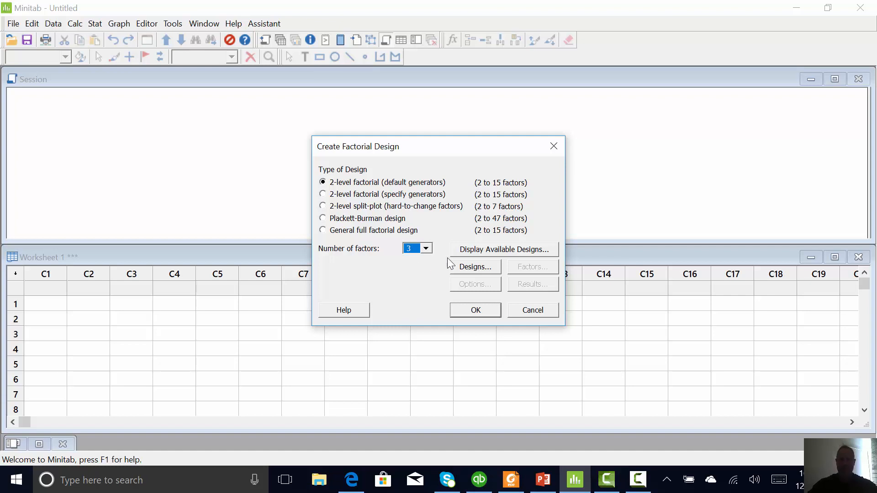
pyautogui.moveTo(475, 268)
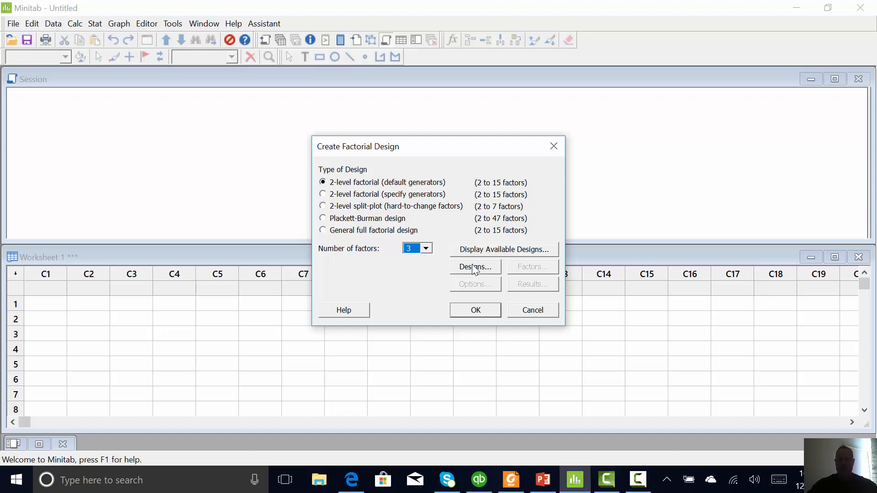
# Show the table of available factorial designs by runs and resolution
pyautogui.click(502, 248)
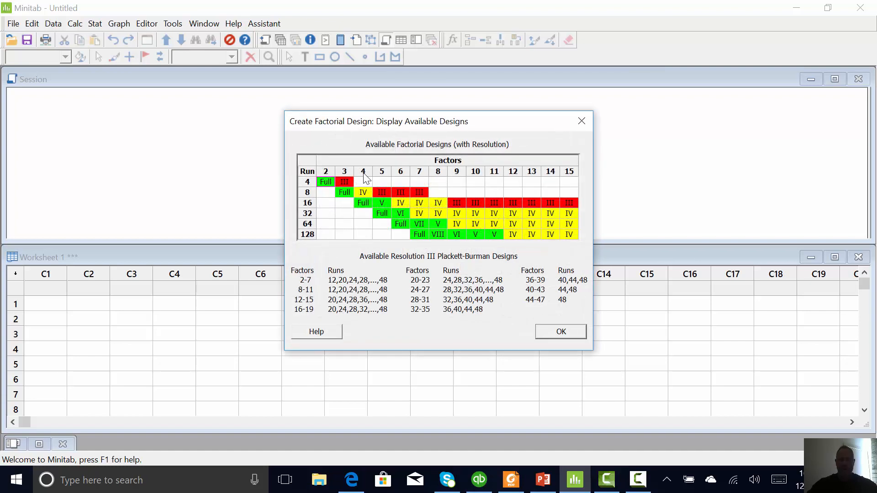
pyautogui.moveTo(350, 217)
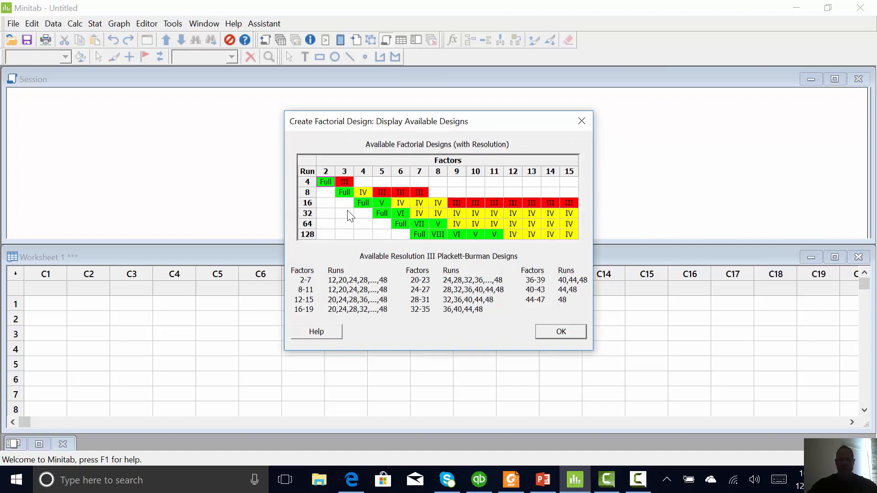
pyautogui.moveTo(345, 184)
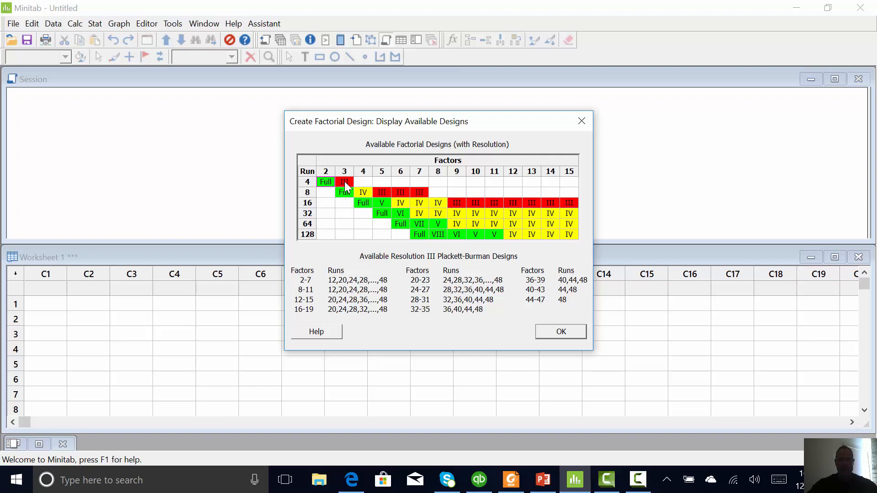
pyautogui.moveTo(580, 356)
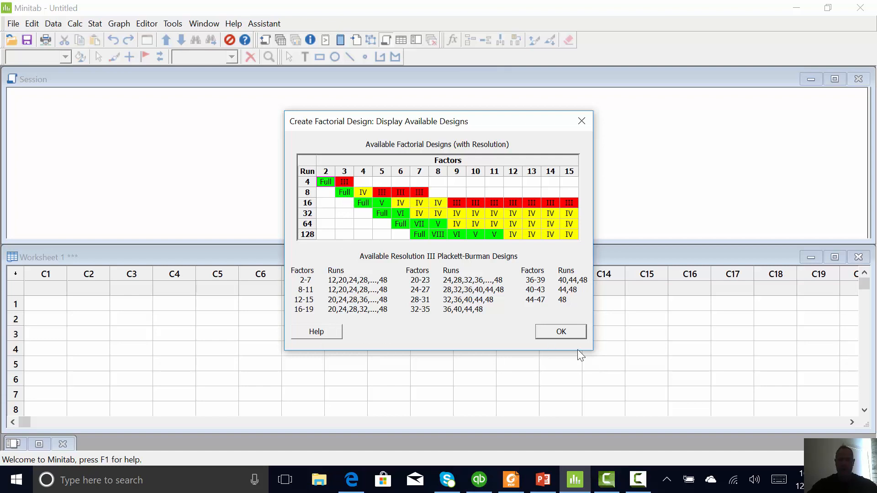
# Choose the 8-run full factorial design with 2 replicates for corner points
pyautogui.click(559, 331)
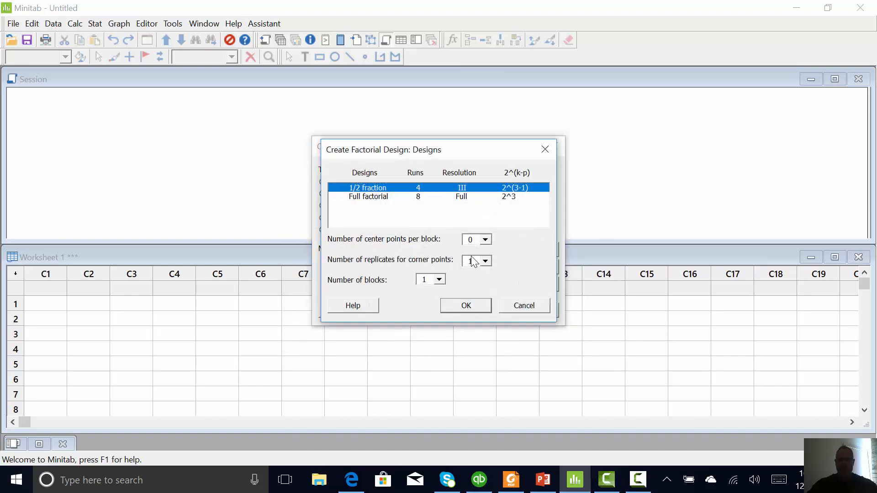
pyautogui.click(368, 196)
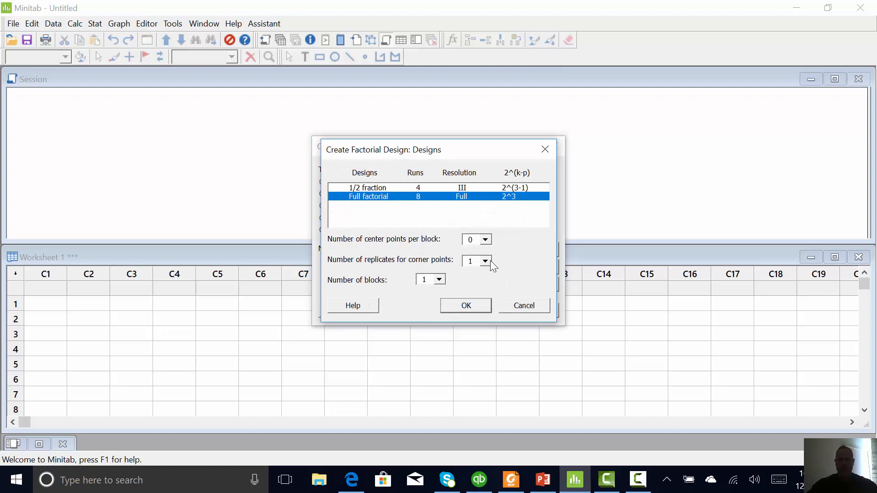
pyautogui.moveTo(484, 271)
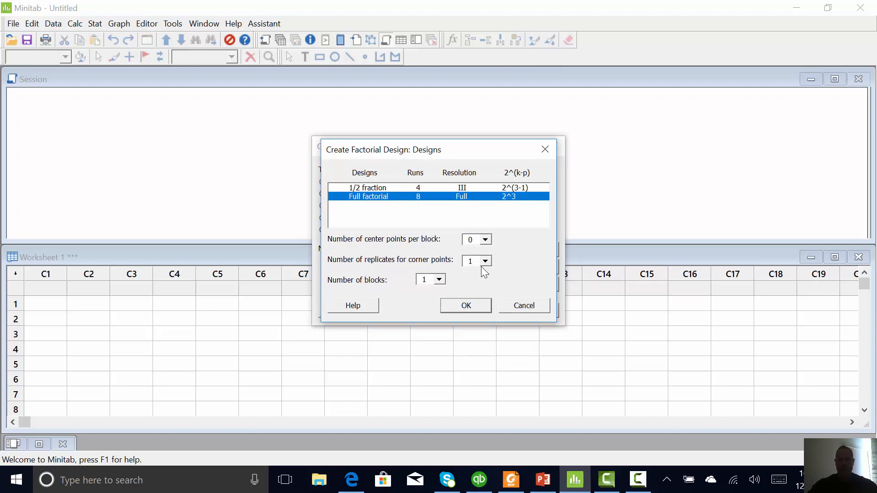
pyautogui.click(484, 261)
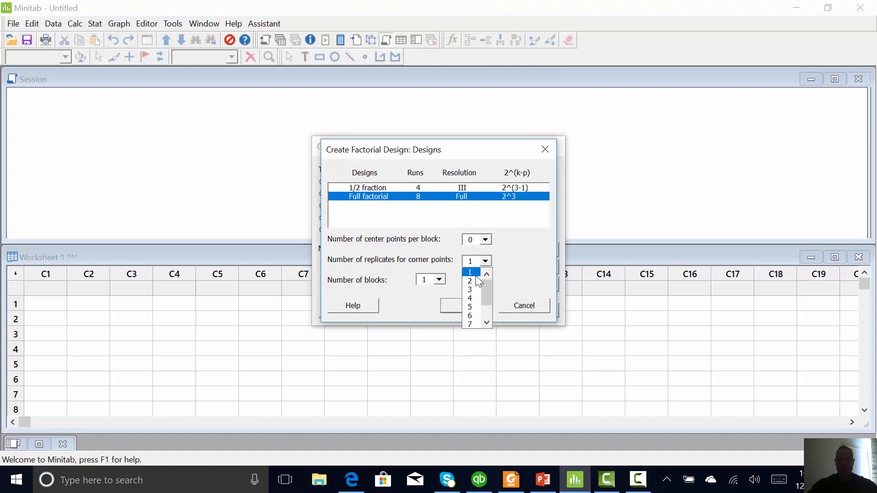
pyautogui.click(469, 280)
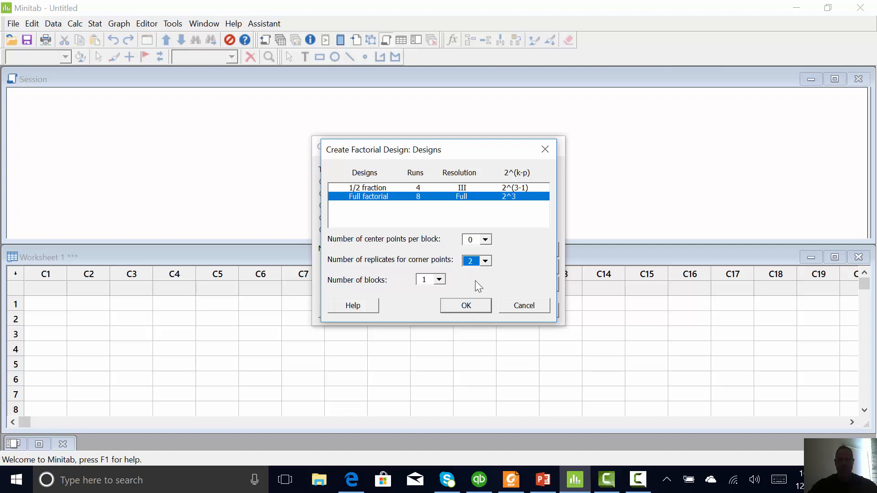
pyautogui.click(465, 305)
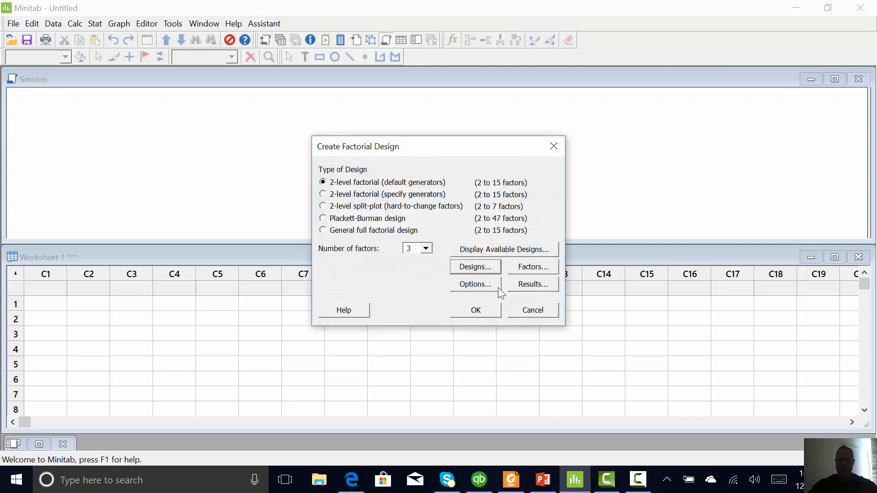
# Name factor store with levels lakes and miami garden, and name factor ord method
pyautogui.click(531, 267)
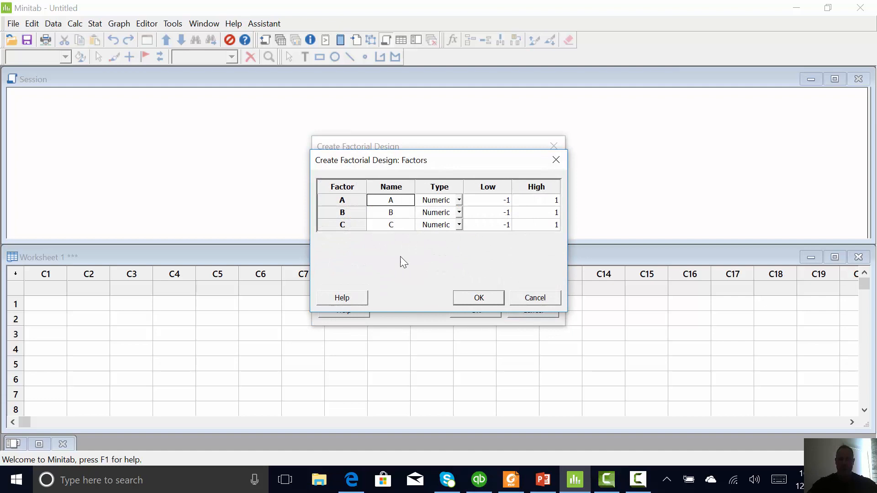
pyautogui.write('store')
pyautogui.click(486, 200)
pyautogui.write('miam')
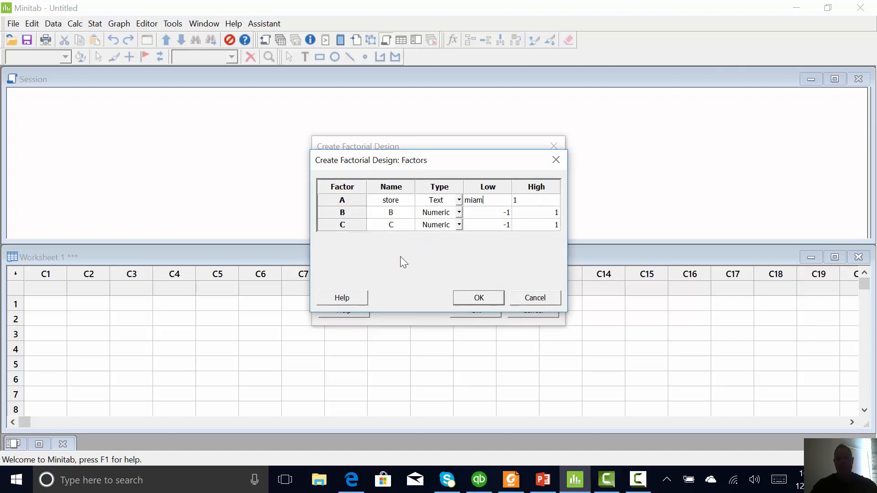
pyautogui.write('lakes')
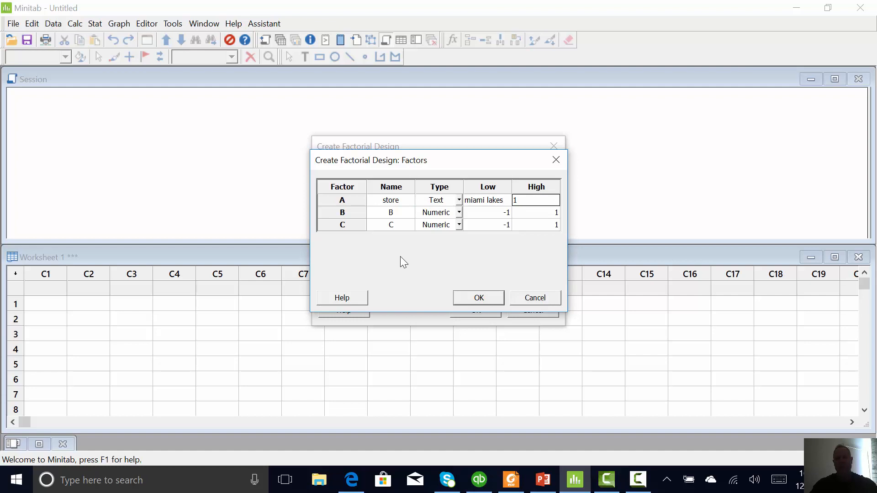
pyautogui.write('miami')
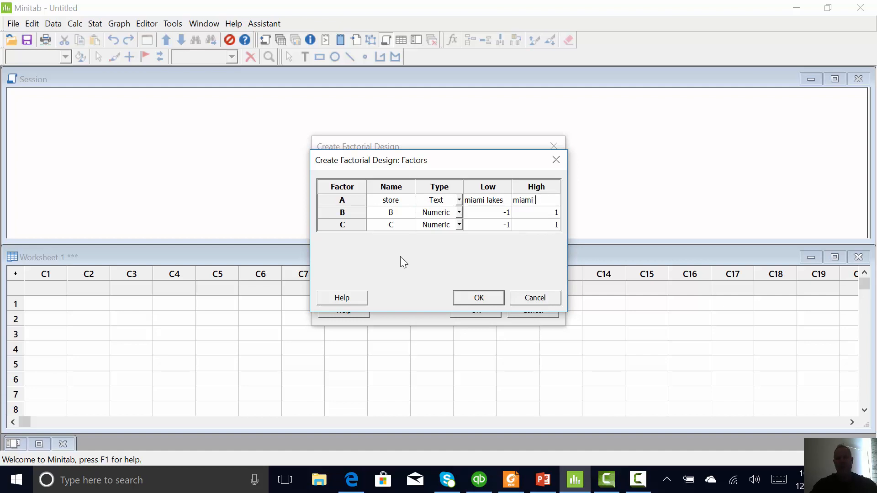
pyautogui.write('garden')
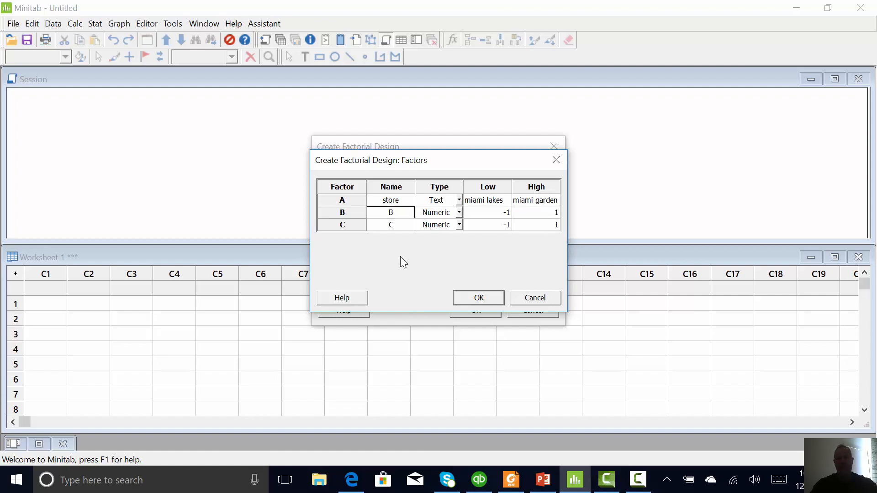
pyautogui.write('or')
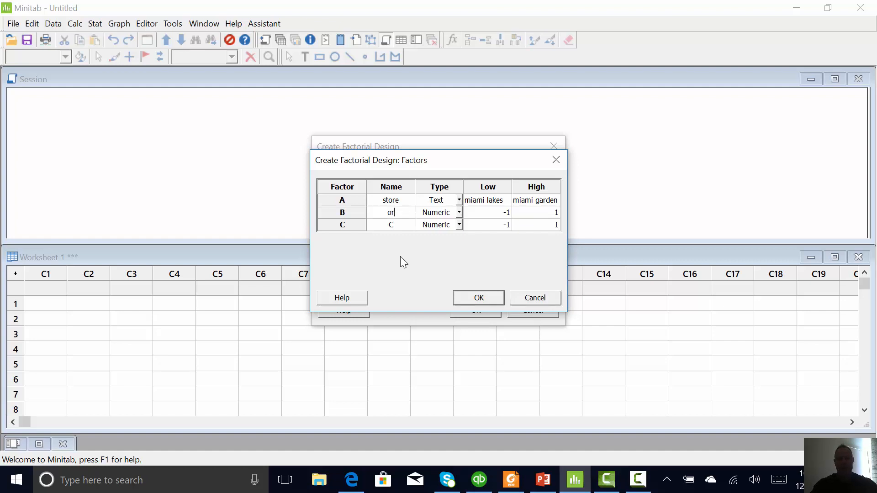
pyautogui.write('d method')
pyautogui.click(486, 211)
pyautogui.write('drive')
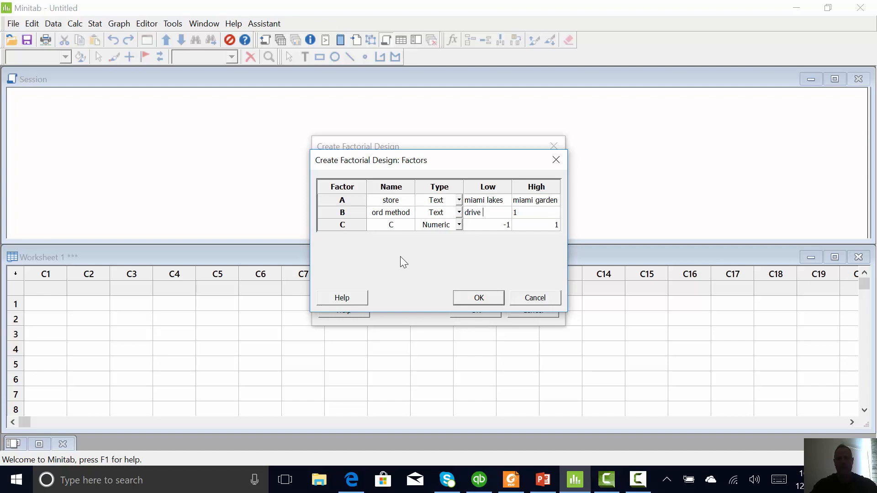
# Give ord method levels throu and ala cart, and service levels driv and counter, then confirm
pyautogui.write('throu')
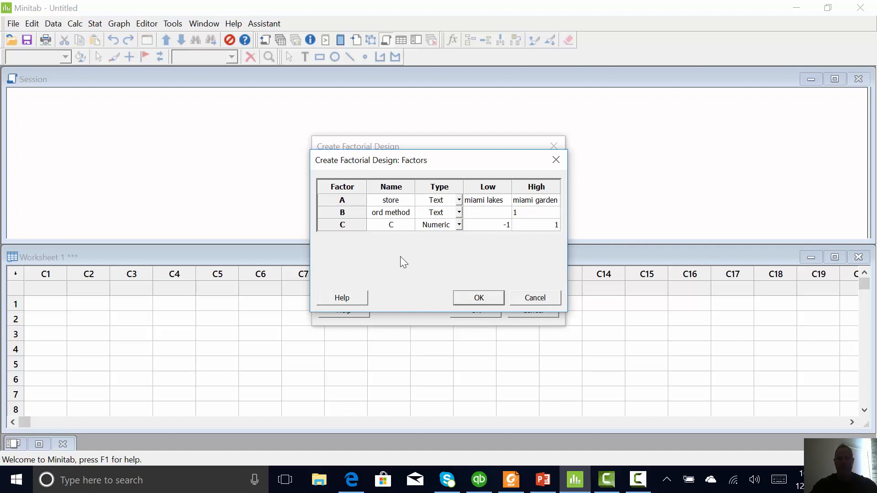
pyautogui.write('ala carte')
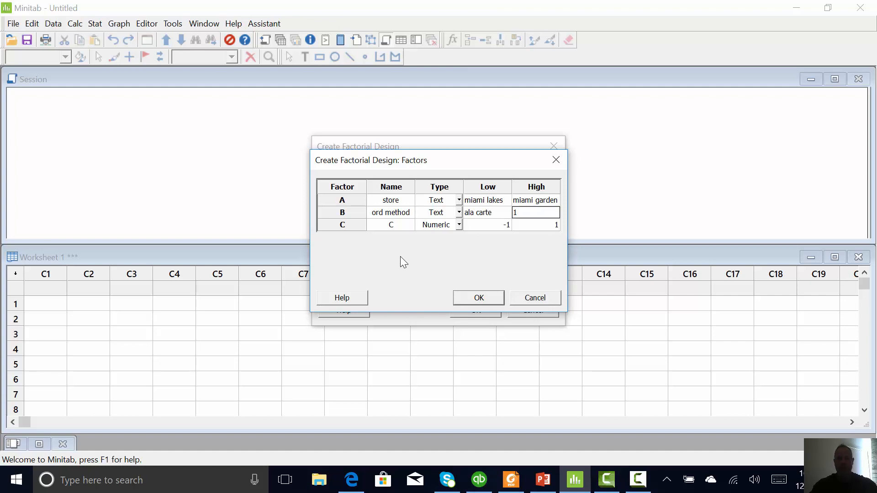
pyautogui.write('number')
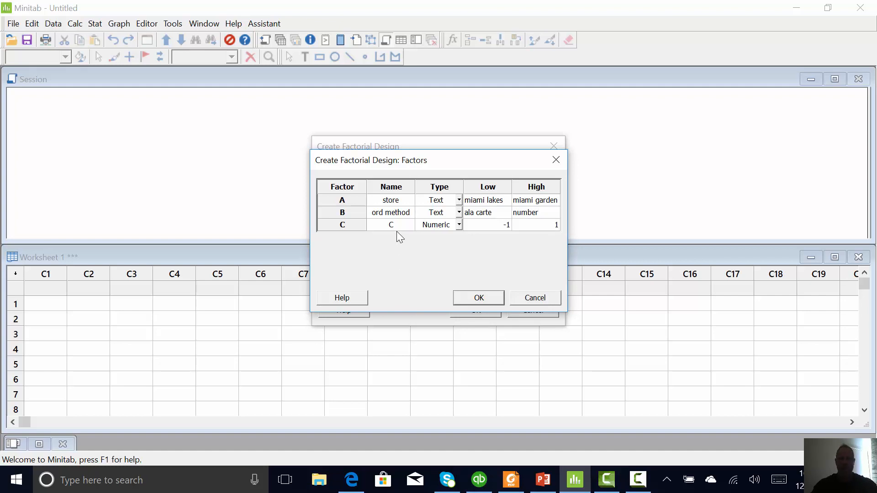
pyautogui.write('service')
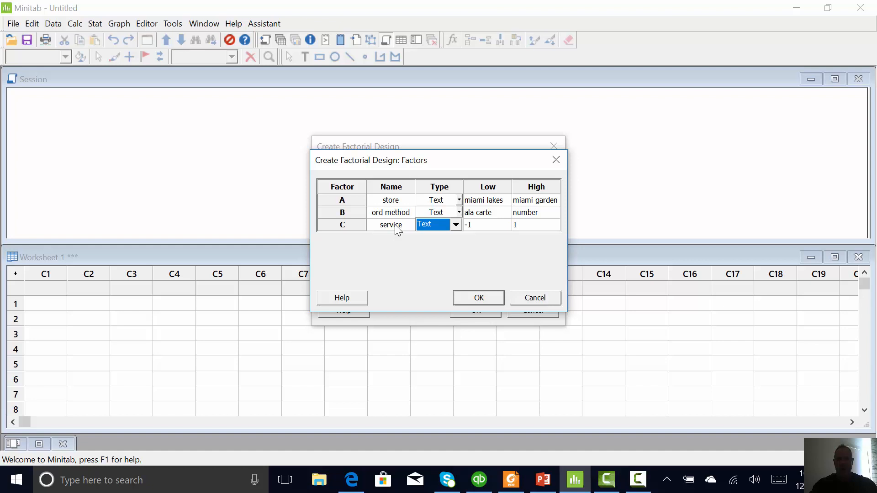
pyautogui.write('drive through')
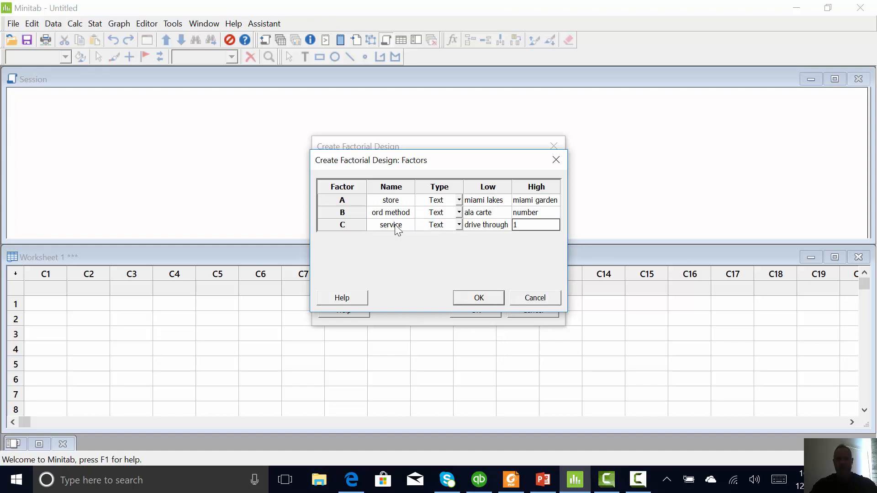
pyautogui.write('cou')
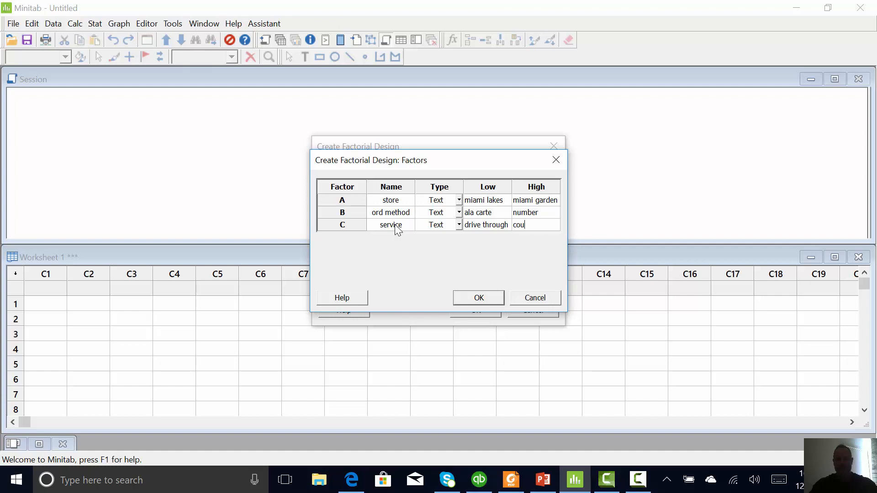
pyautogui.write('nter')
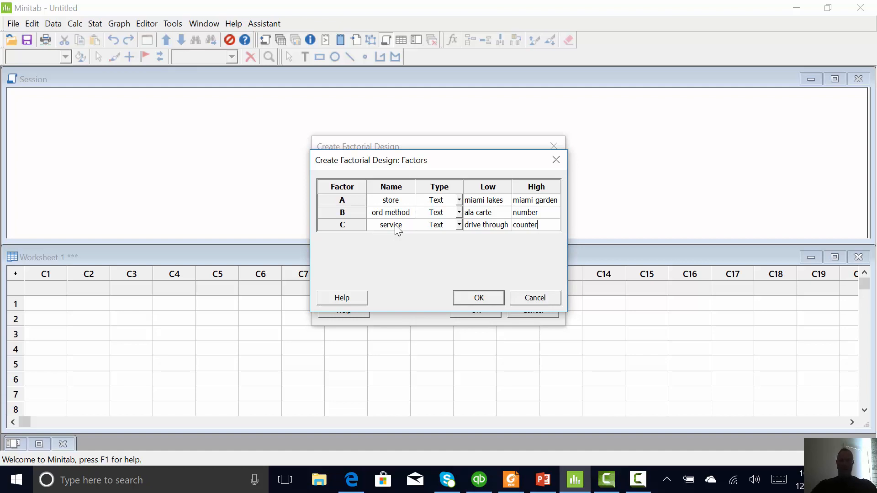
pyautogui.moveTo(487, 292)
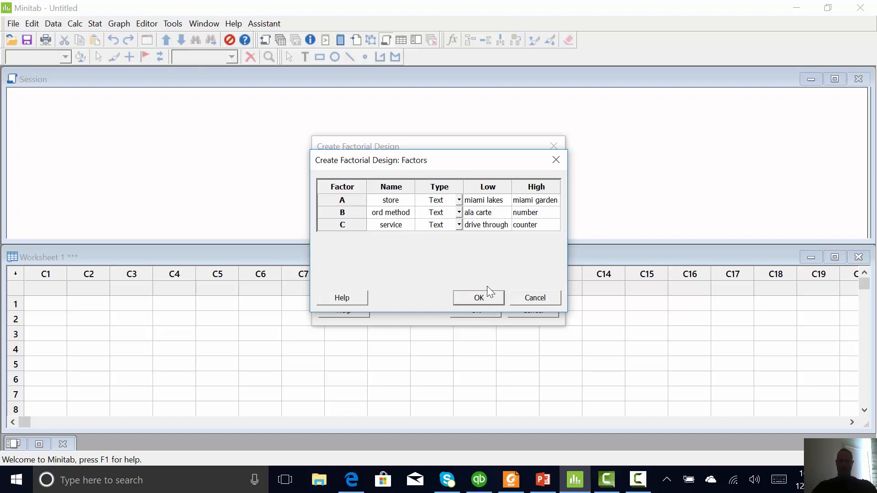
pyautogui.click(478, 297)
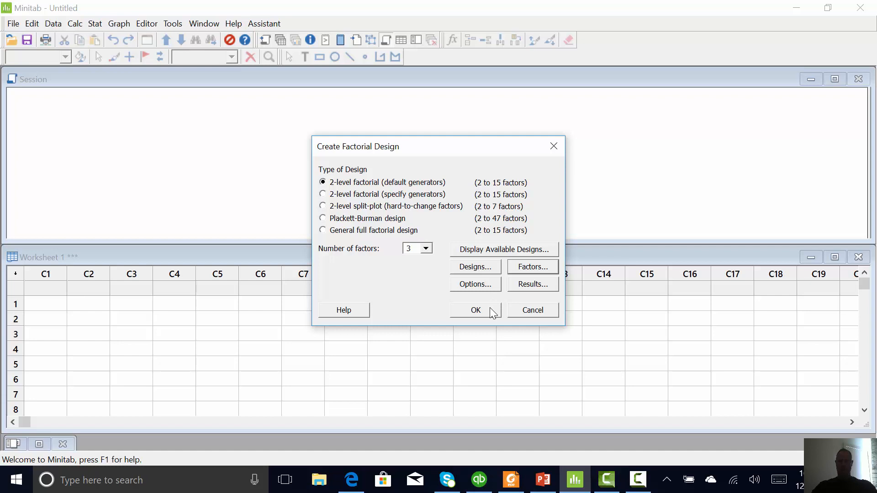
# Generate the 16-run design in the worksheet and name column C8 'cycle time'
pyautogui.click(475, 310)
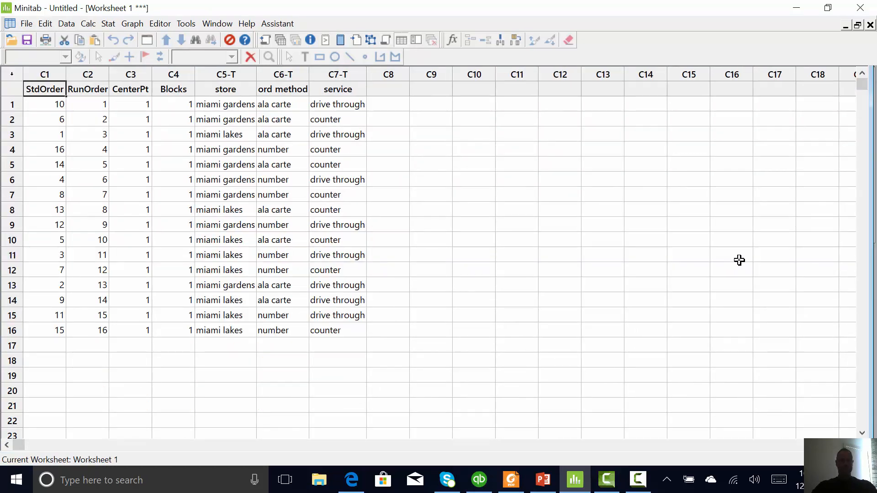
pyautogui.click(388, 90)
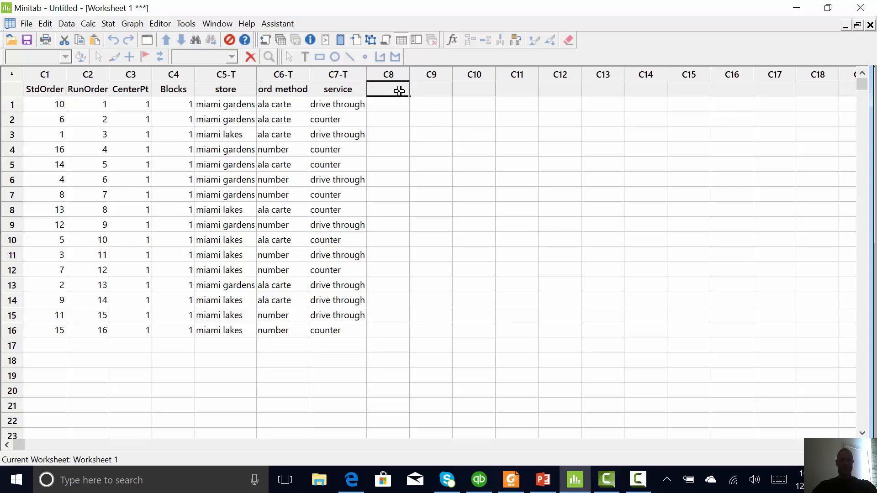
pyautogui.write('c')
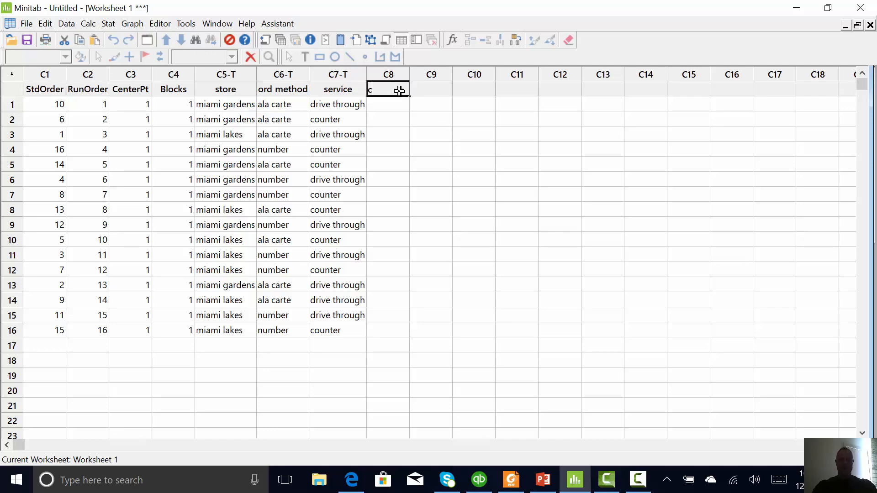
pyautogui.write('cycle time')
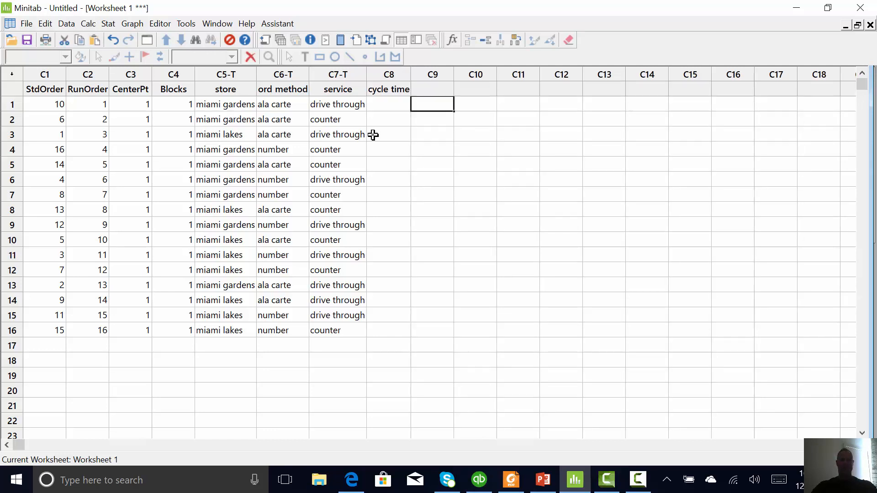
# Review the order method and service entries of the first few runs
pyautogui.click(388, 104)
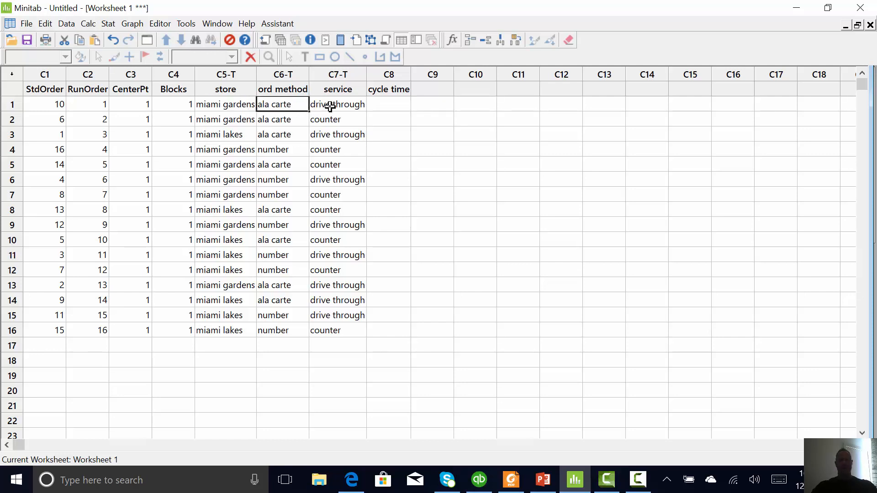
pyautogui.click(337, 104)
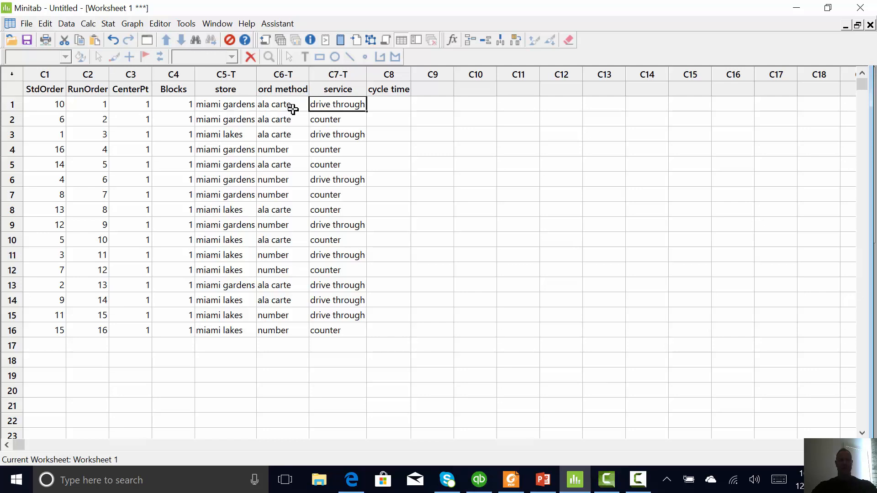
pyautogui.moveTo(292, 116)
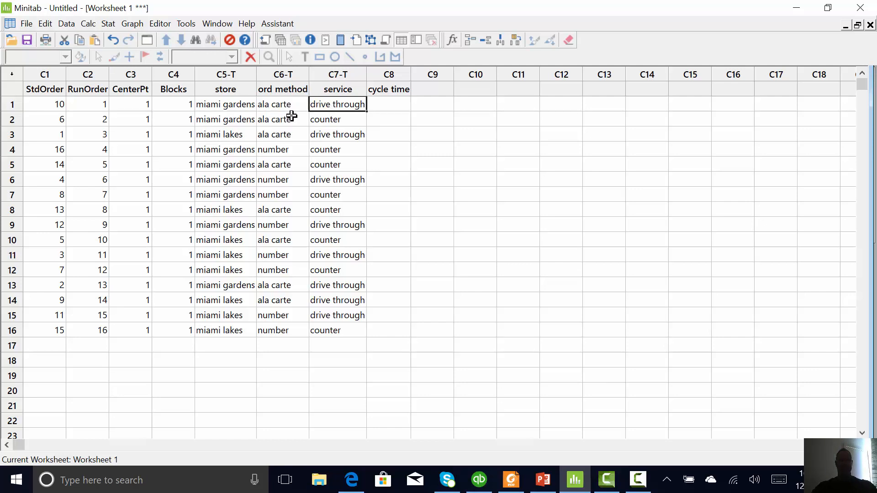
pyautogui.moveTo(295, 124)
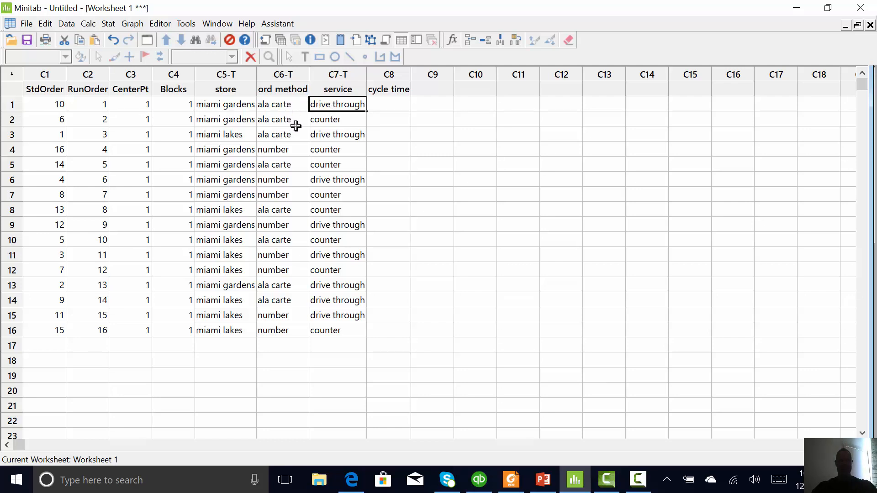
pyautogui.moveTo(295, 150)
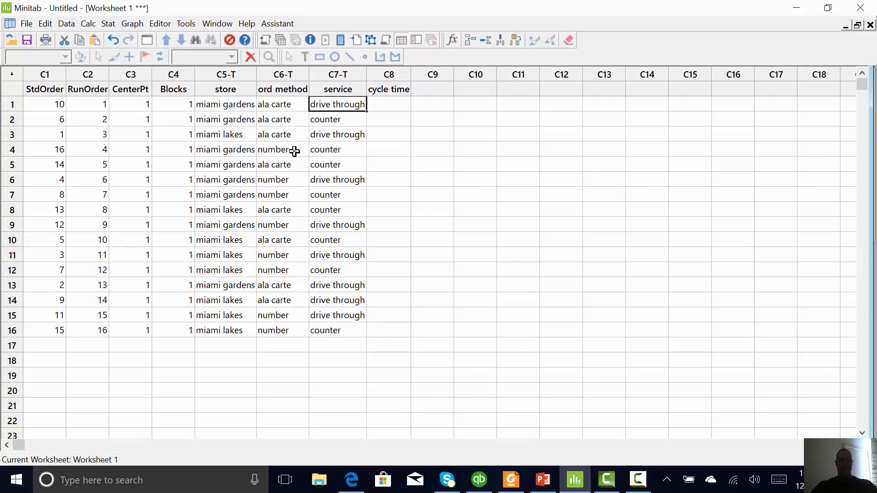
pyautogui.click(283, 149)
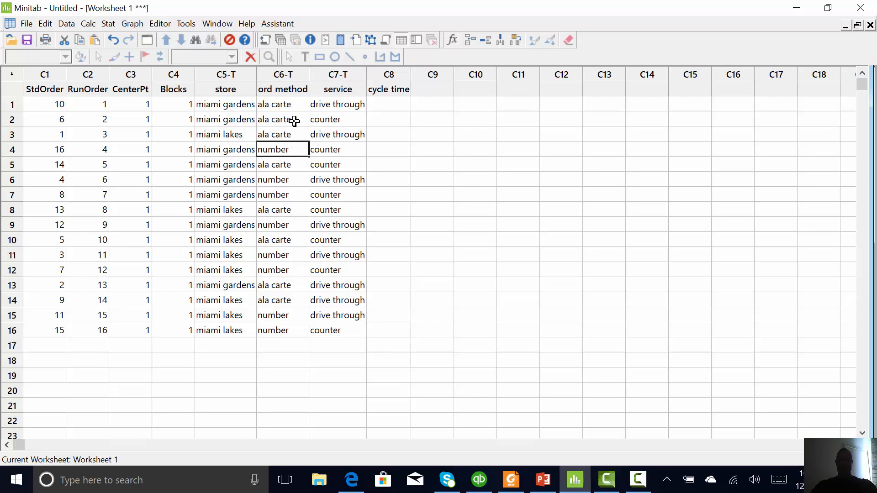
pyautogui.moveTo(293, 180)
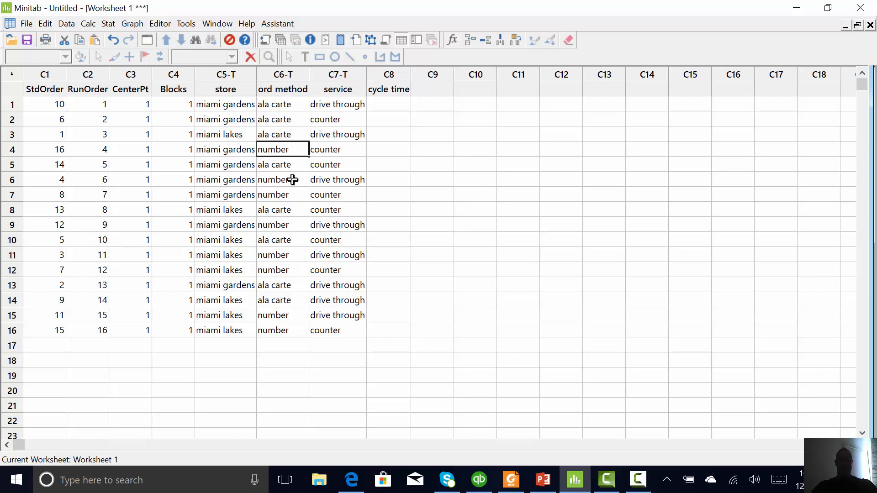
pyautogui.moveTo(168, 480)
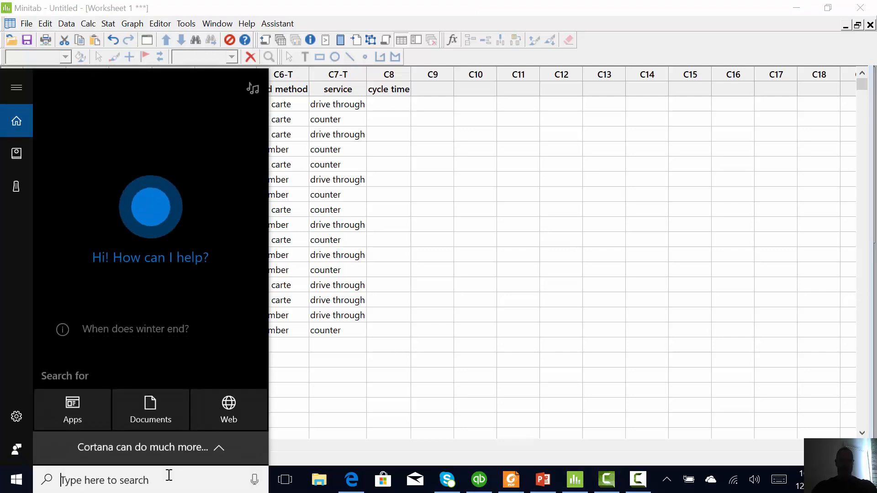
# Search Windows for 'mcdonal' to find and open McDonalds.MTW
pyautogui.write('mcdonal')
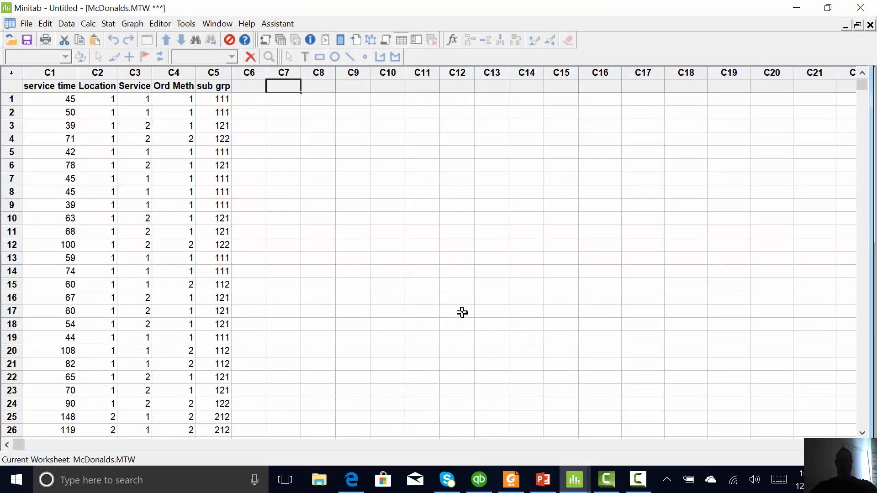
pyautogui.moveTo(51, 73)
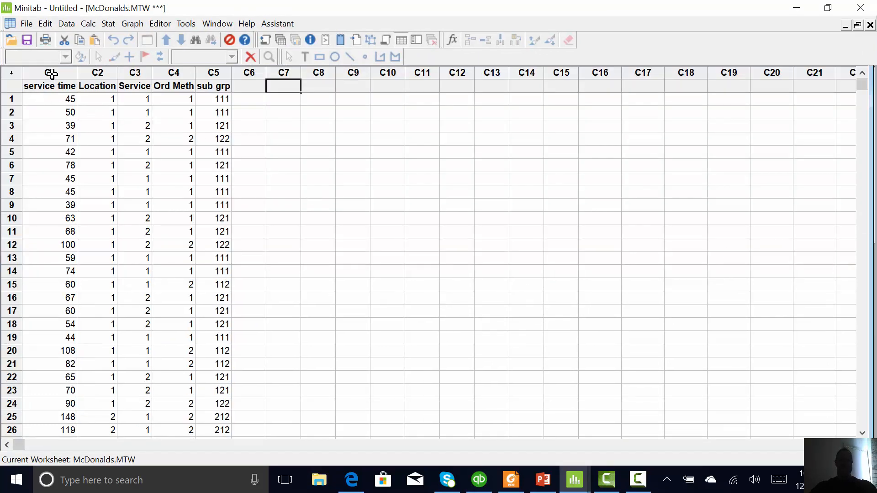
pyautogui.click(49, 73)
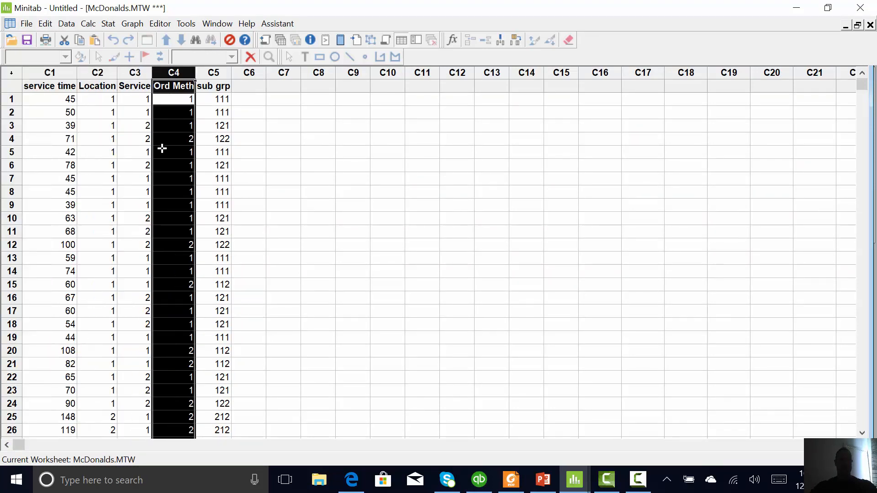
pyautogui.moveTo(184, 285)
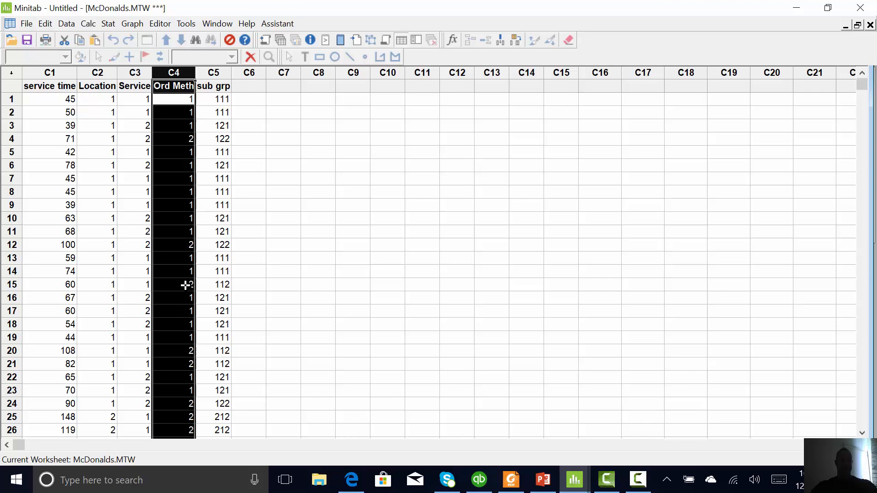
pyautogui.moveTo(146, 289)
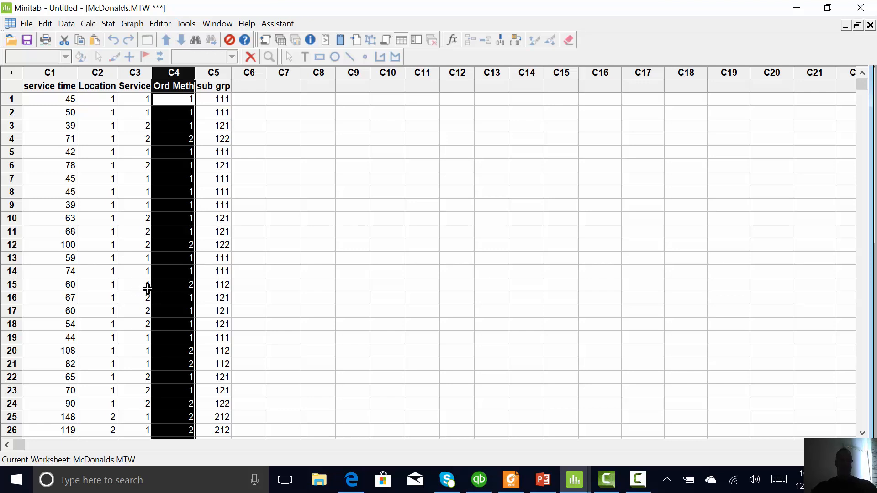
pyautogui.click(135, 73)
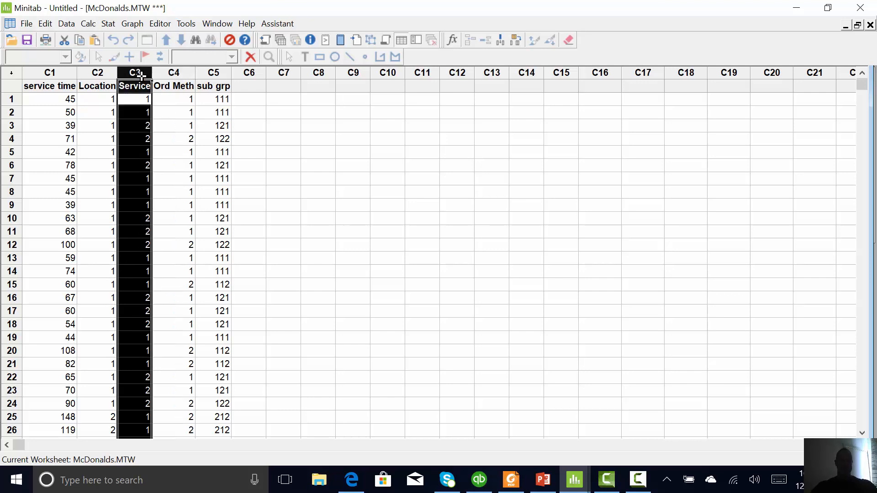
pyautogui.click(97, 73)
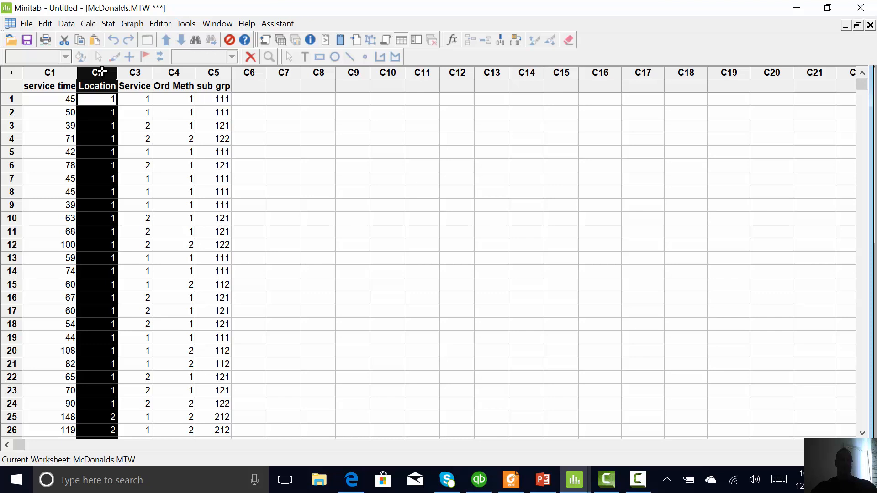
pyautogui.moveTo(155, 77)
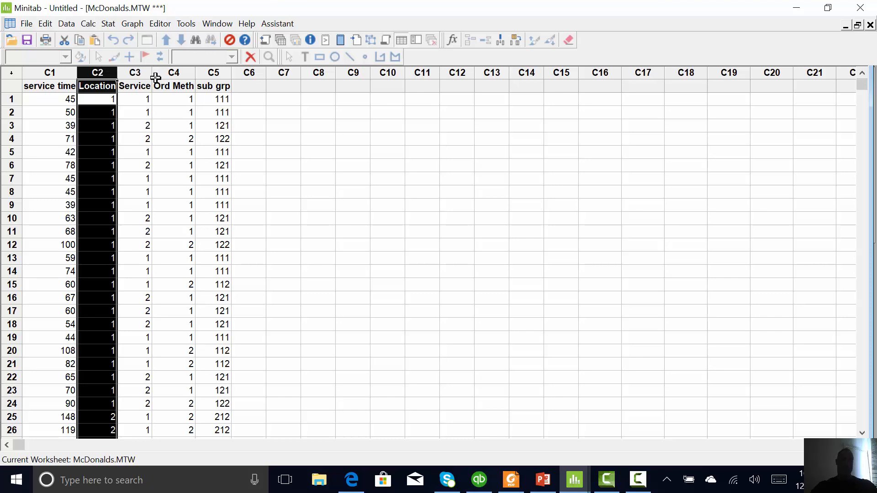
pyautogui.click(174, 72)
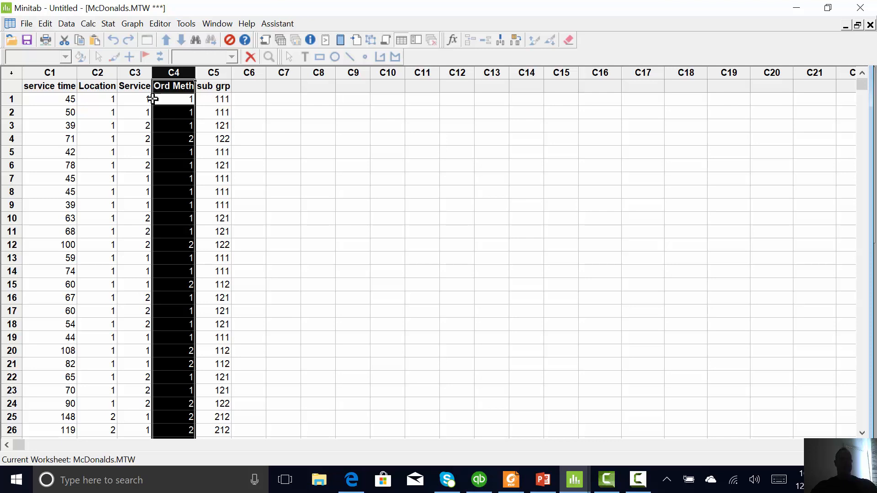
pyautogui.moveTo(111, 28)
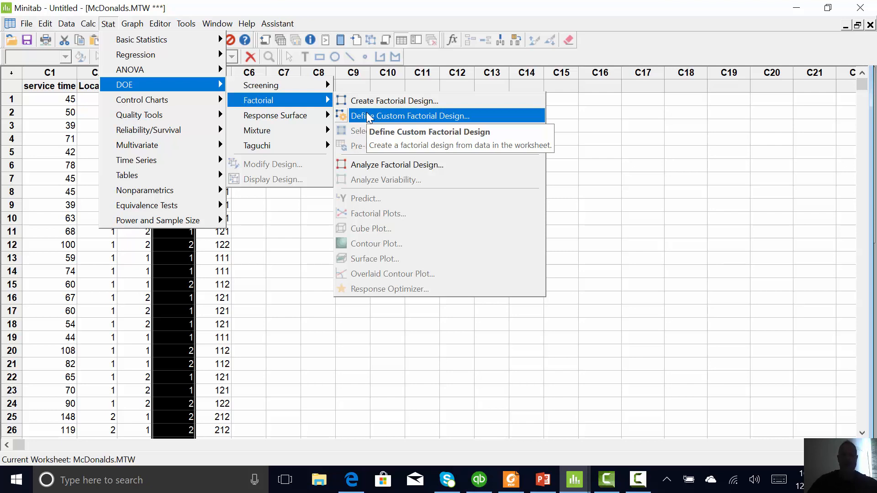
# Define a custom 2-level factorial from Location, Service and Ord Meth with low 1 and high 2
pyautogui.click(422, 116)
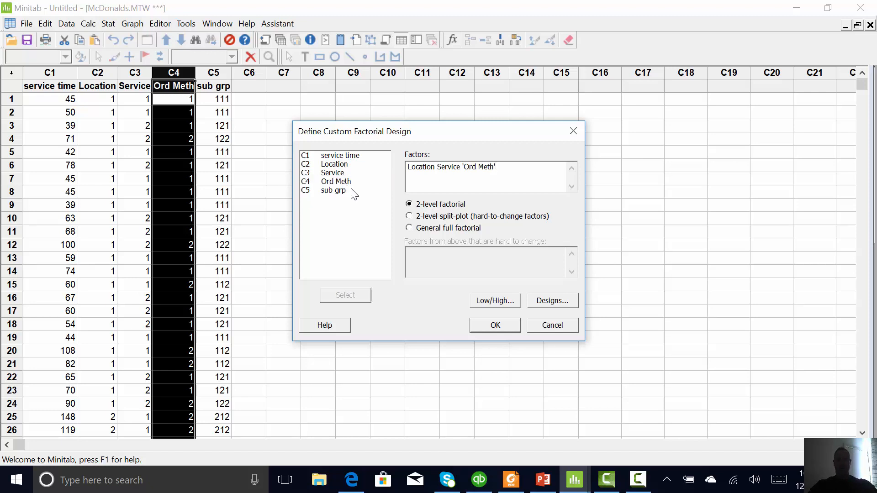
pyautogui.click(494, 300)
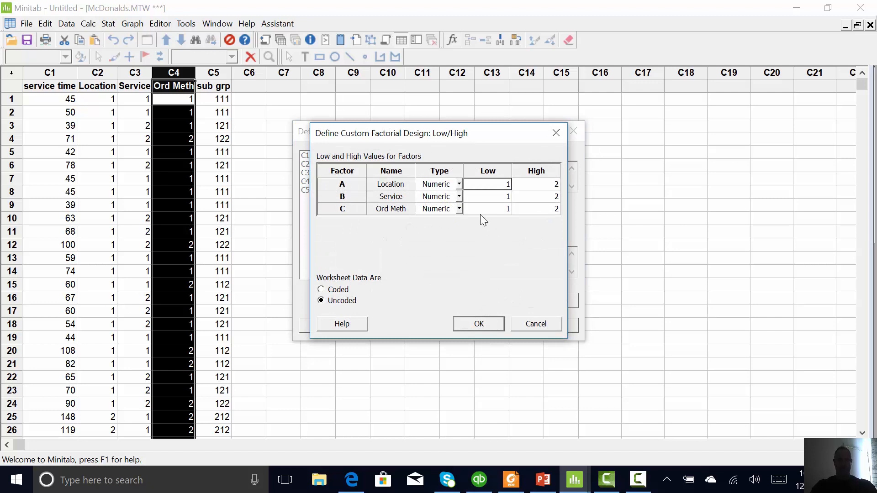
pyautogui.moveTo(522, 203)
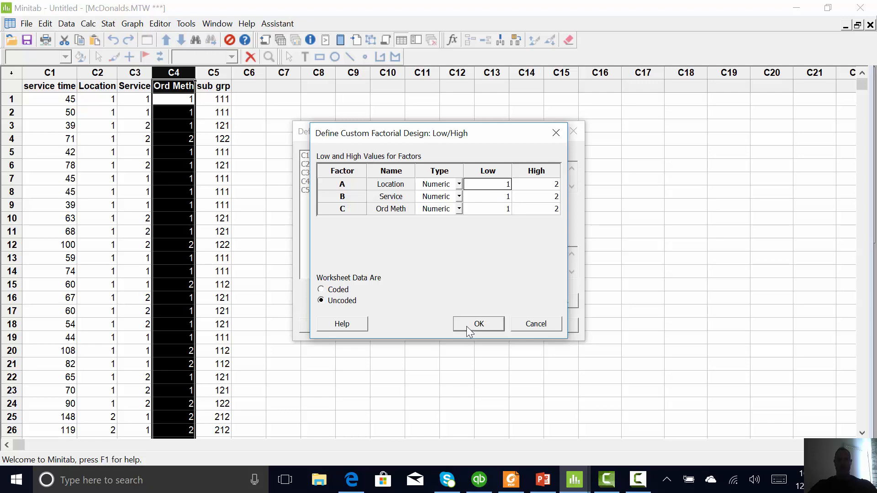
pyautogui.moveTo(321, 296)
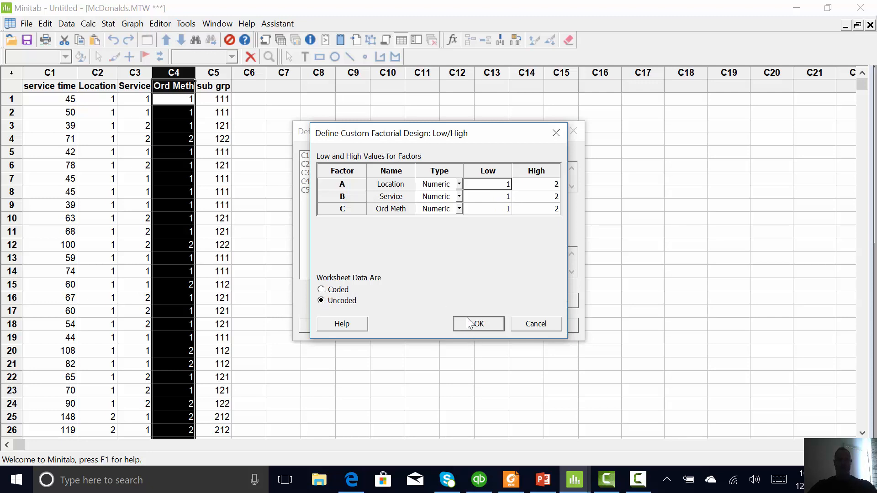
pyautogui.click(478, 323)
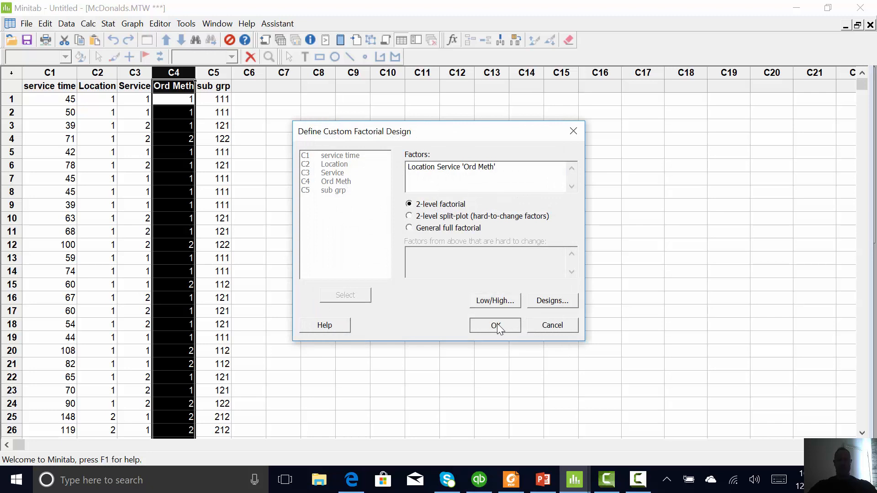
pyautogui.click(494, 325)
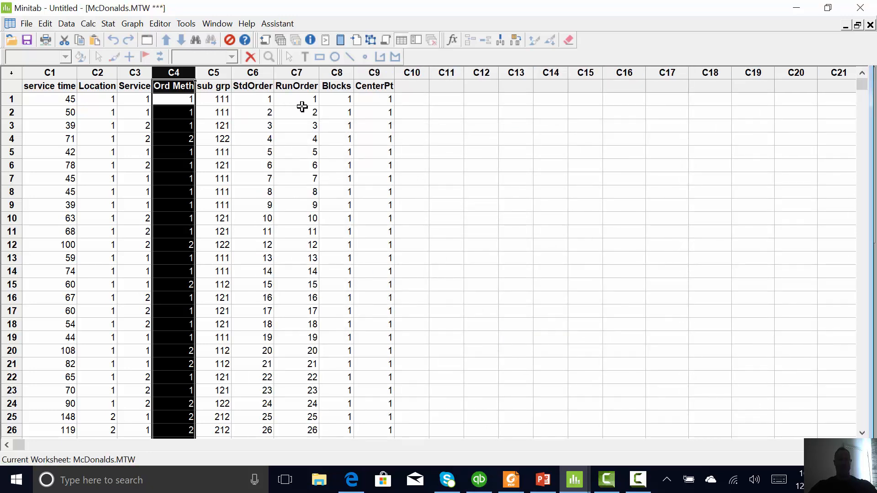
pyautogui.moveTo(331, 104)
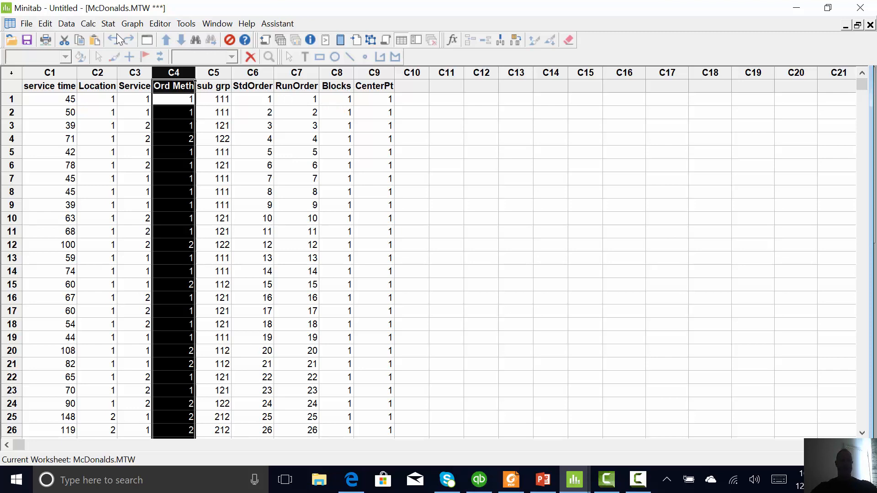
# Analyze the factorial design for service time keeping all terms through order 3
pyautogui.click(108, 24)
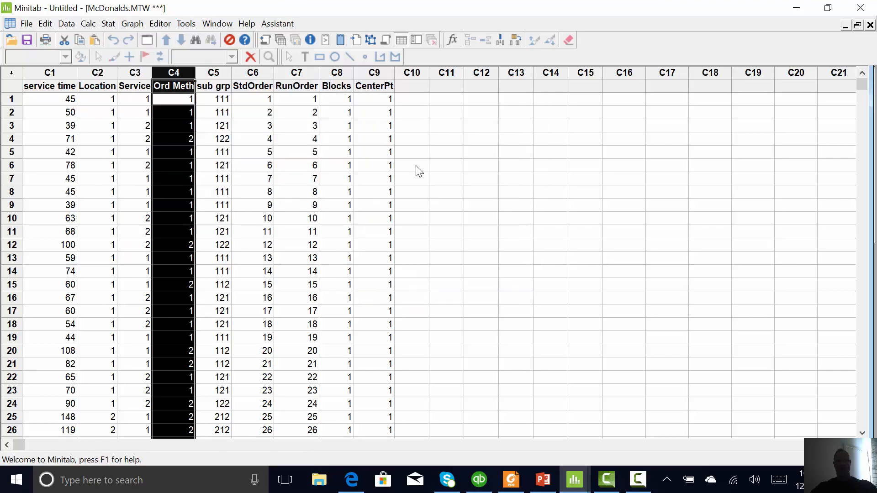
pyautogui.click(108, 24)
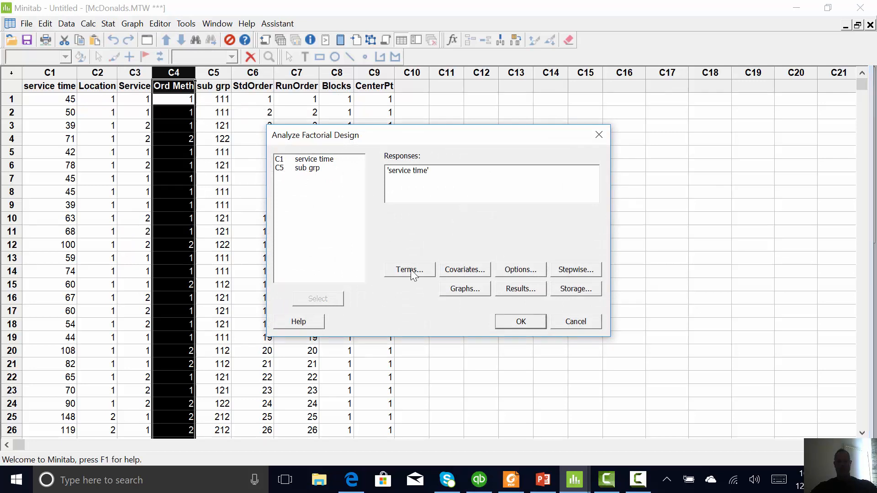
pyautogui.click(409, 270)
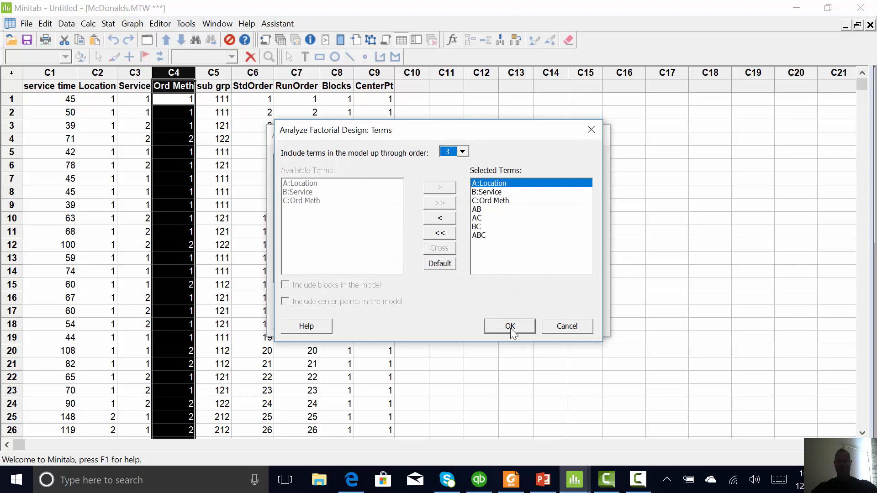
pyautogui.click(508, 326)
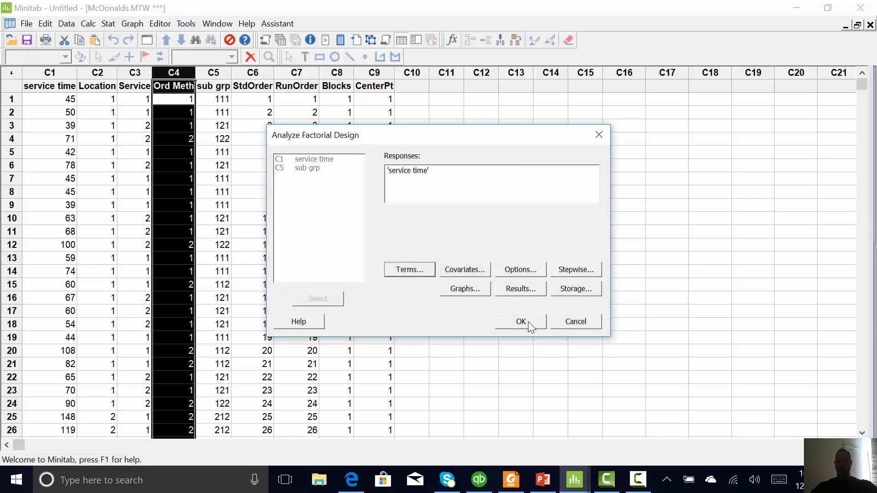
pyautogui.click(520, 321)
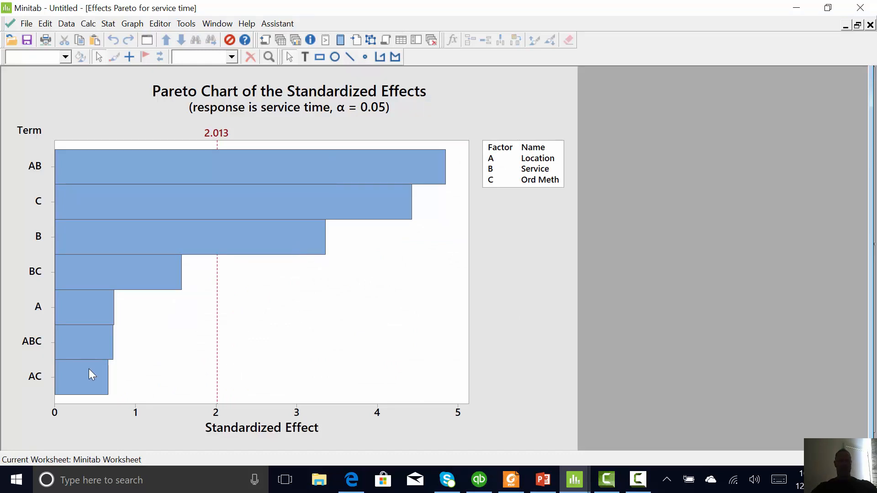
pyautogui.moveTo(87, 316)
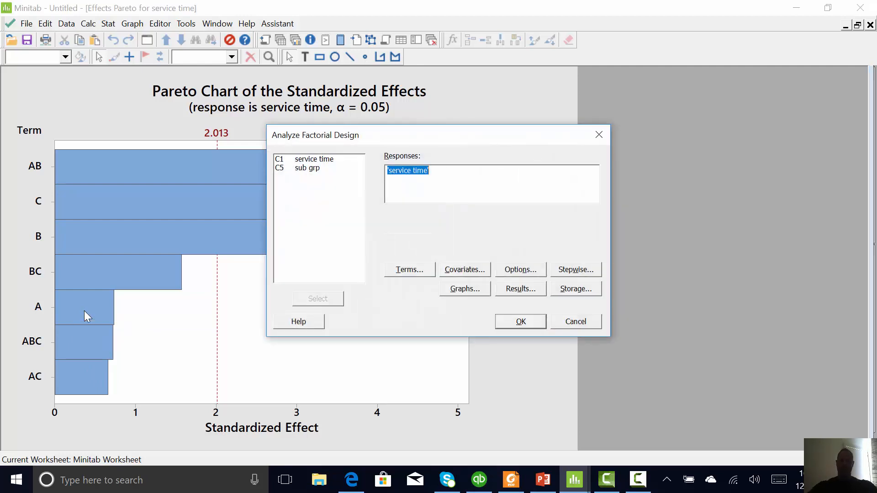
# Rerun the analysis with Stepwise term selection at the default α = 0.15
pyautogui.click(575, 269)
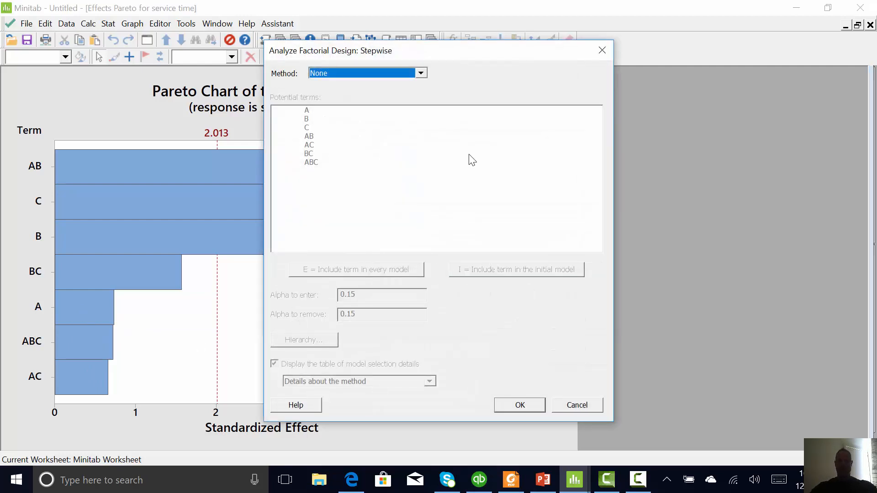
pyautogui.click(419, 73)
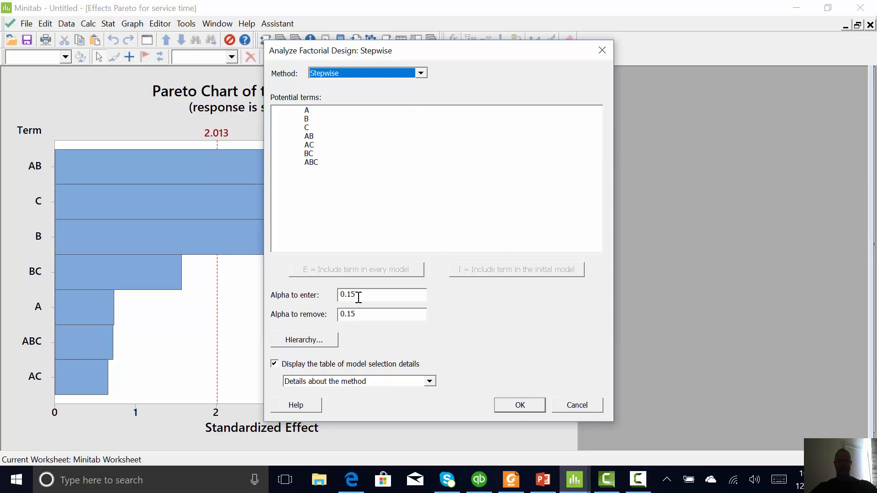
pyautogui.moveTo(452, 330)
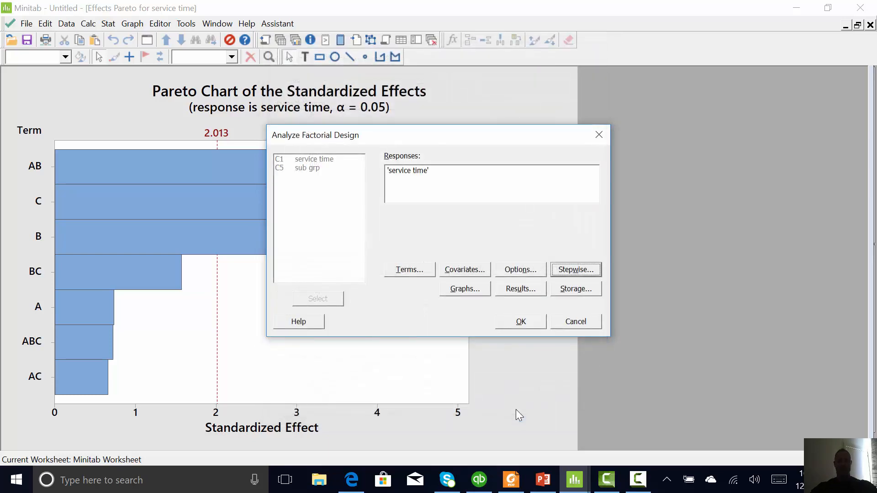
pyautogui.click(520, 322)
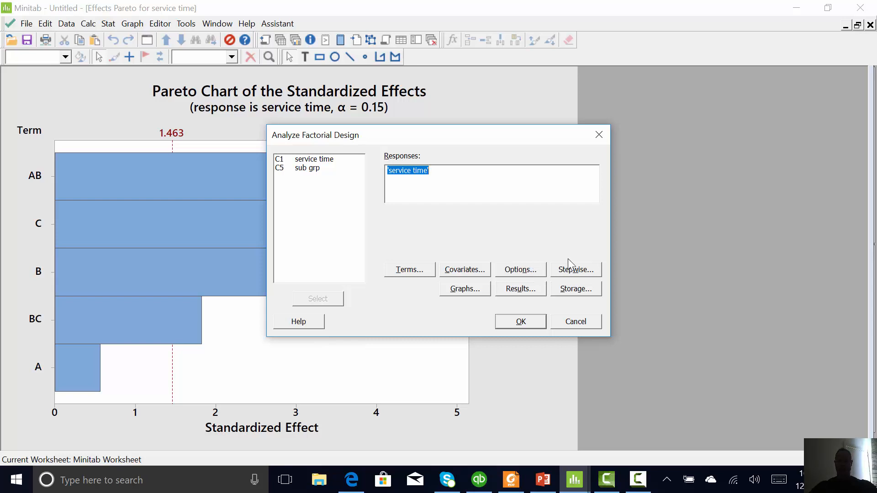
# Set stepwise alpha to enter and remove to 0.05 and rerun the analysis
pyautogui.click(575, 268)
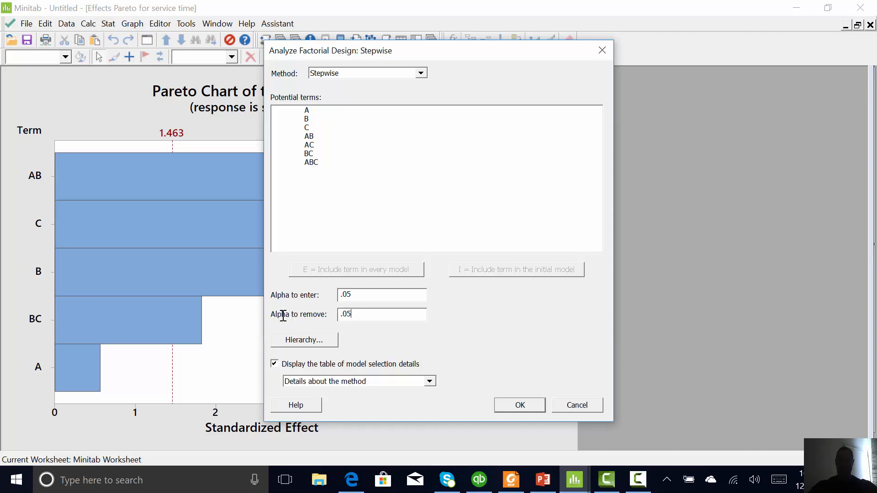
pyautogui.click(518, 405)
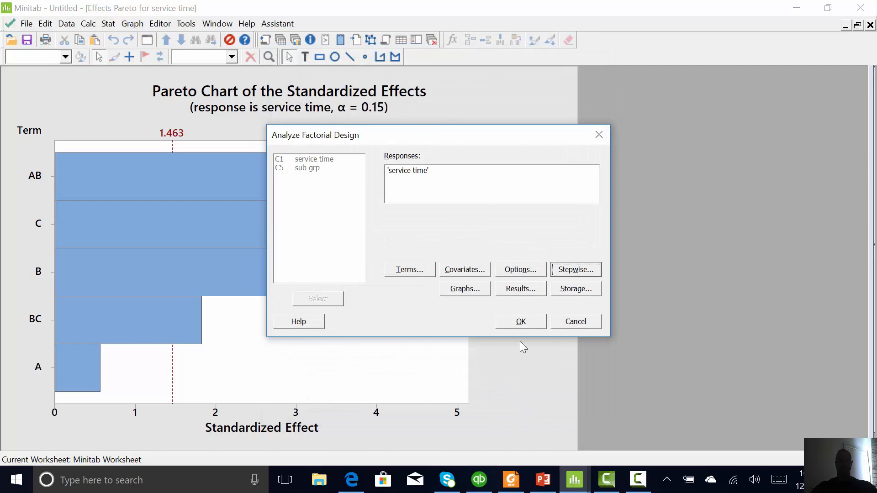
pyautogui.click(519, 322)
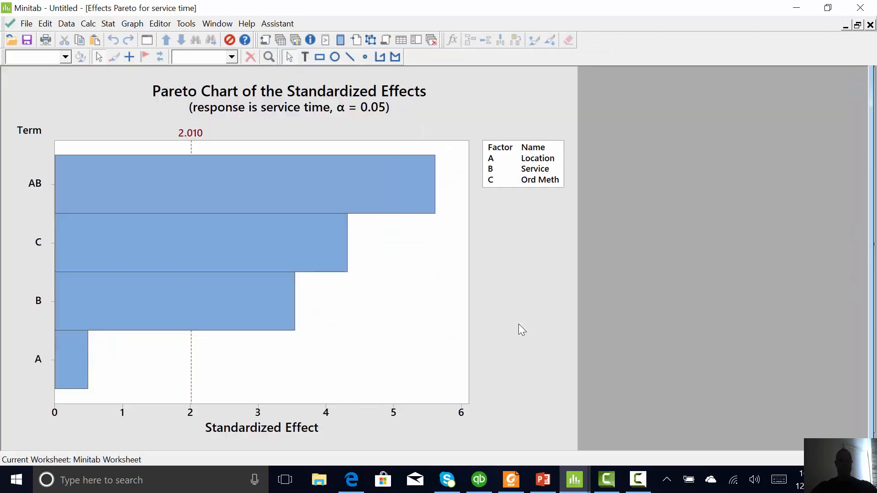
pyautogui.moveTo(74, 386)
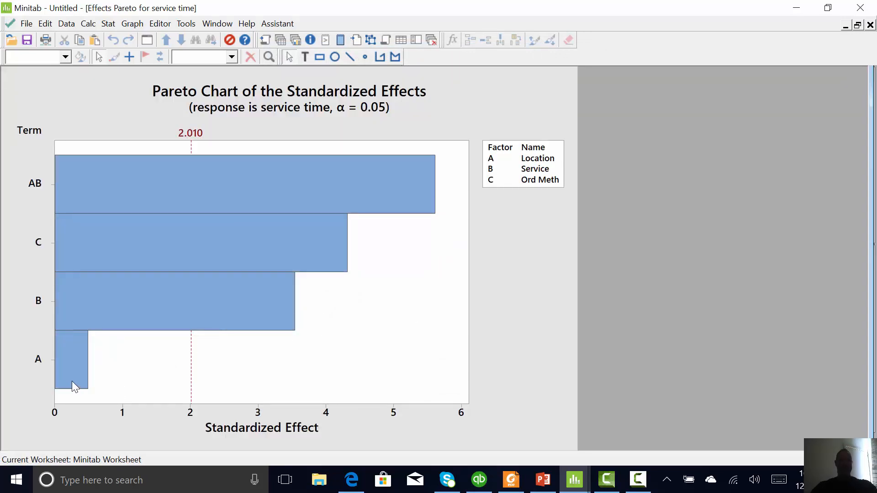
pyautogui.moveTo(186, 213)
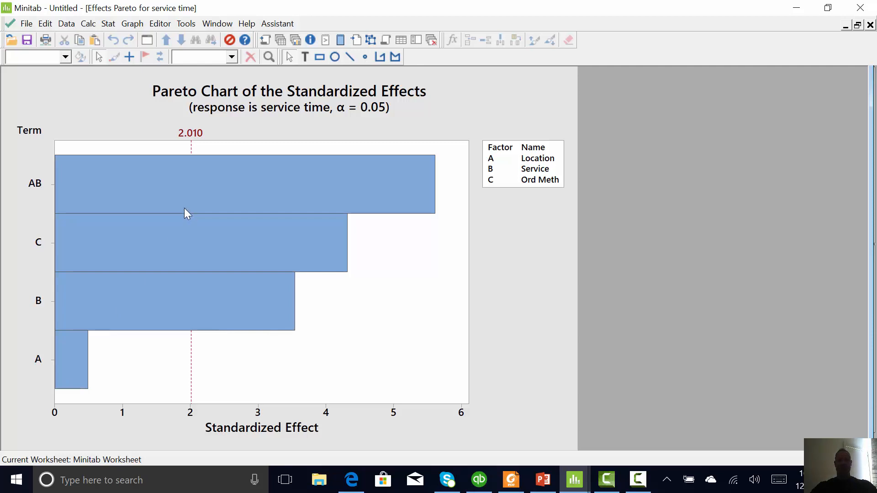
pyautogui.moveTo(530, 171)
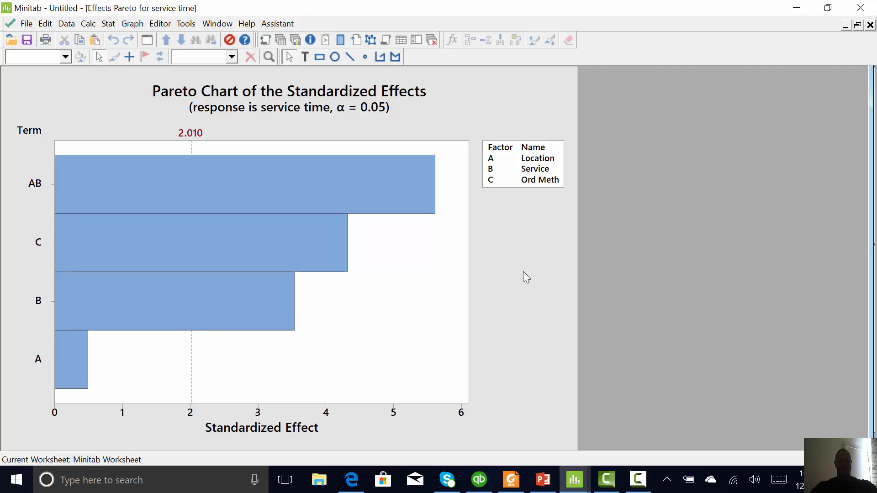
# Browse the Stat > DOE > Factorial commands to reach Factorial Plots
pyautogui.click(108, 24)
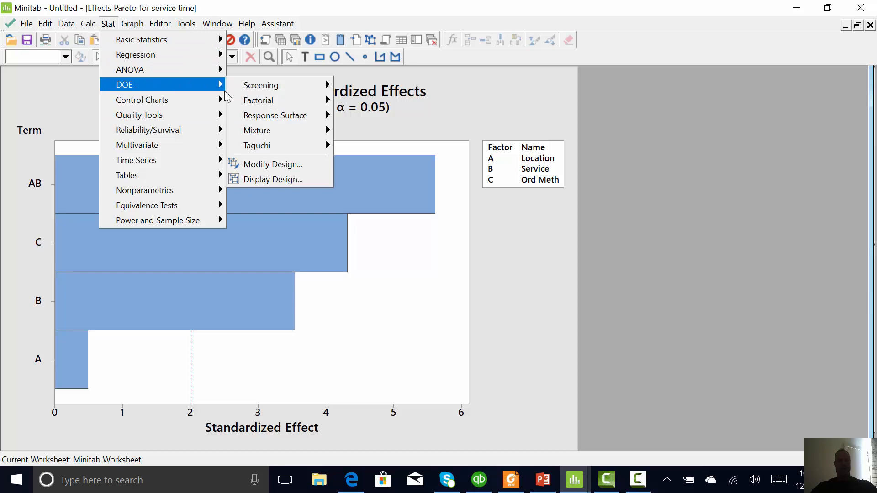
pyautogui.moveTo(258, 101)
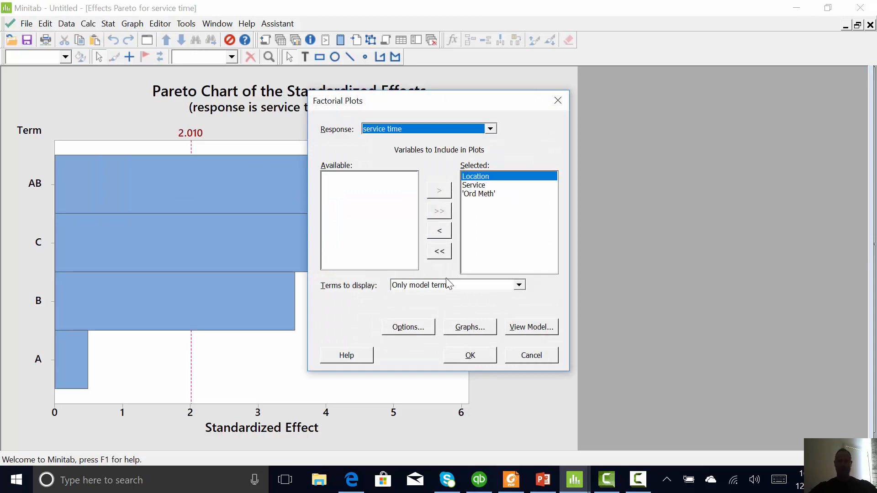
pyautogui.moveTo(442, 295)
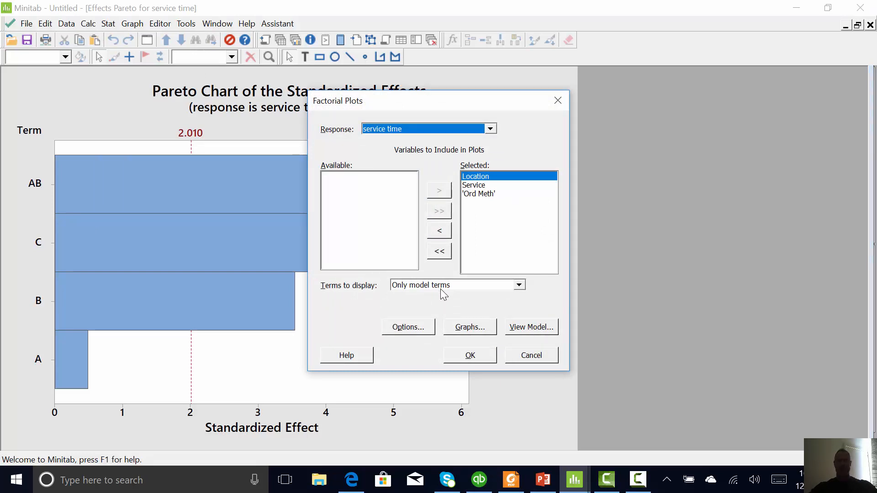
pyautogui.moveTo(476, 351)
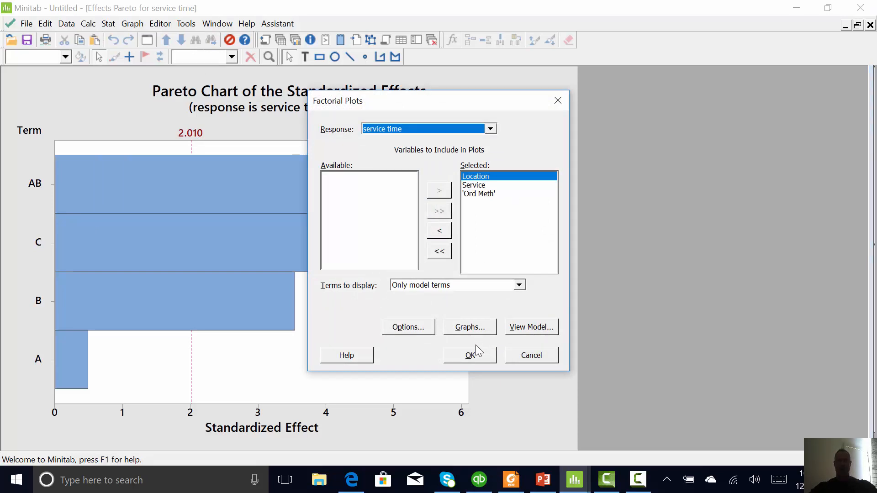
# Generate the factorial plots for service time, showing the Location * Service interaction plot
pyautogui.click(471, 355)
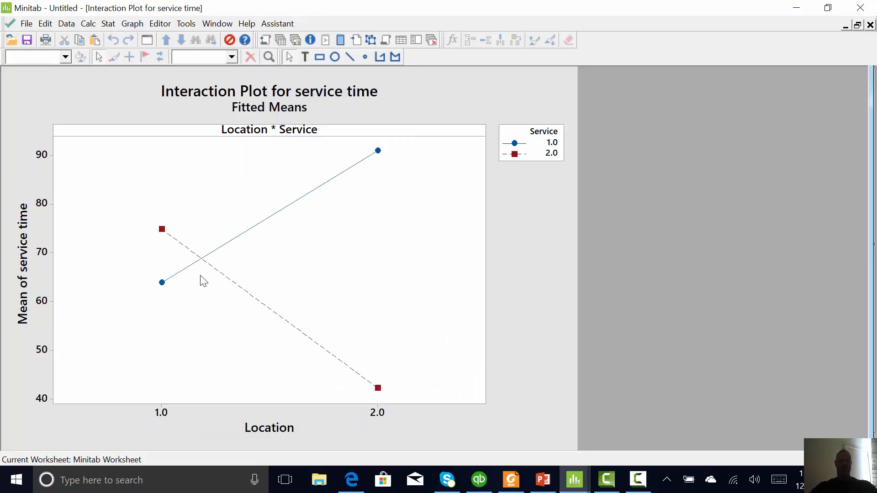
pyautogui.moveTo(307, 201)
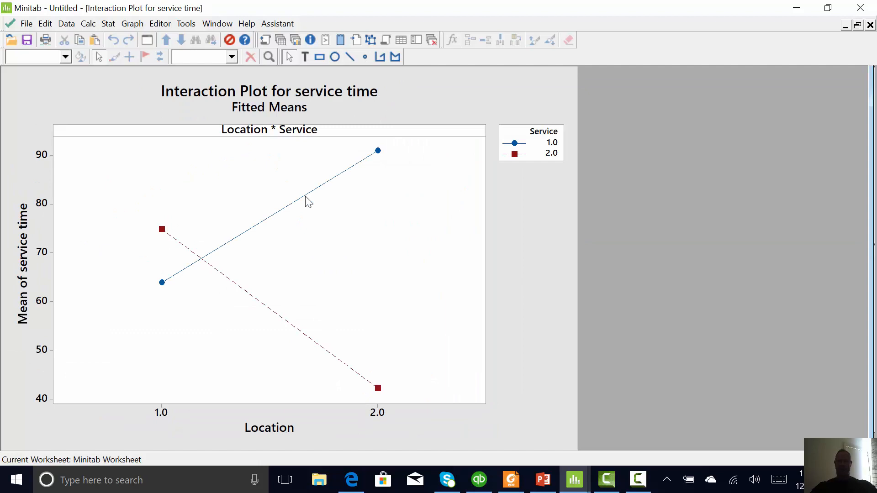
pyautogui.moveTo(166, 252)
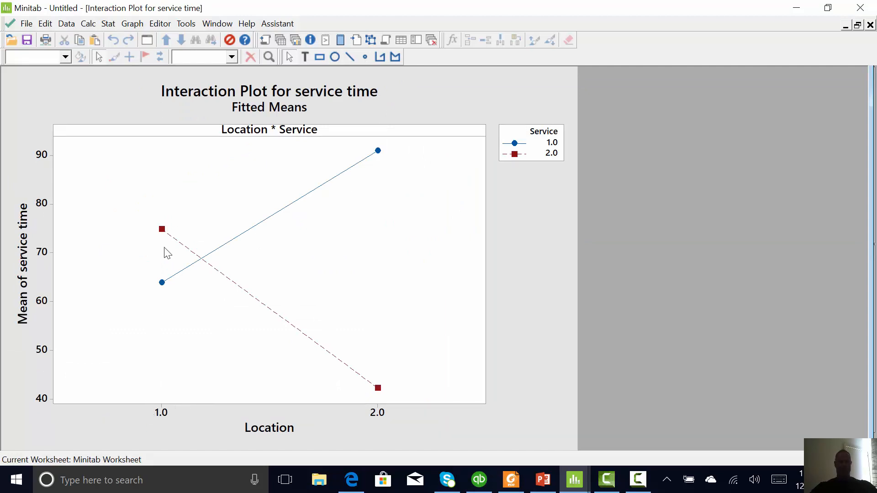
pyautogui.moveTo(168, 232)
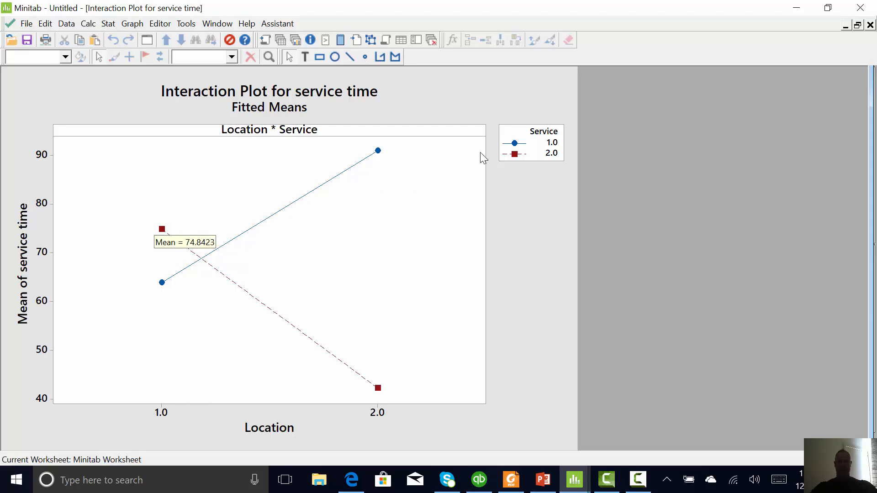
pyautogui.moveTo(378, 362)
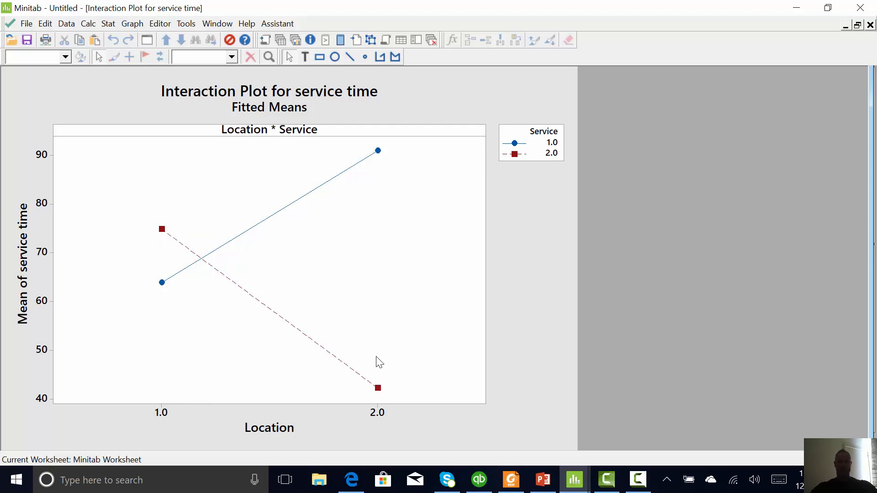
pyautogui.moveTo(383, 415)
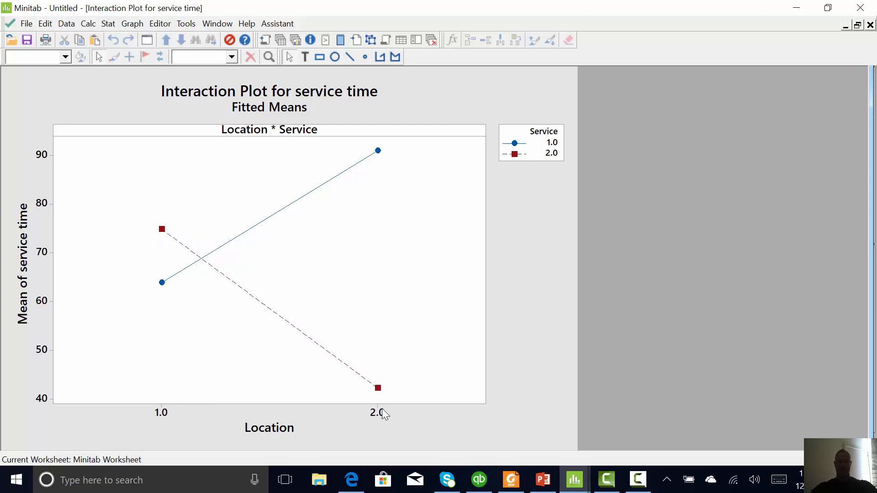
pyautogui.moveTo(379, 156)
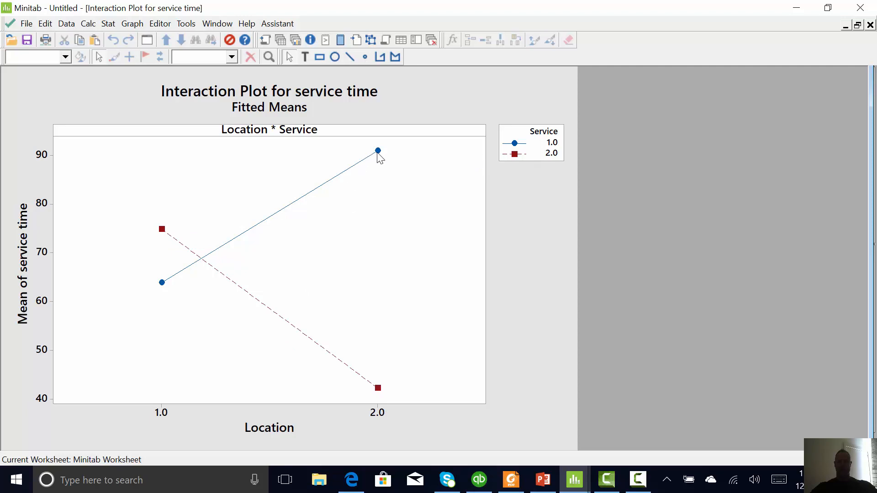
pyautogui.moveTo(379, 162)
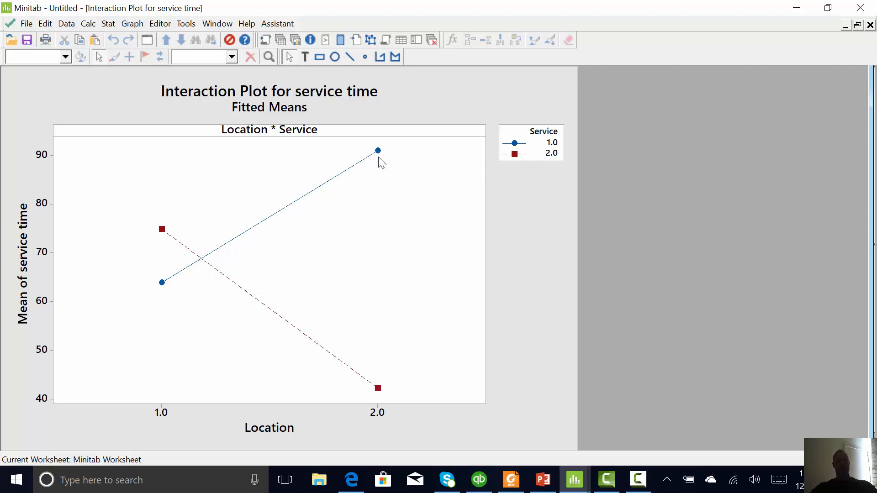
pyautogui.moveTo(377, 151)
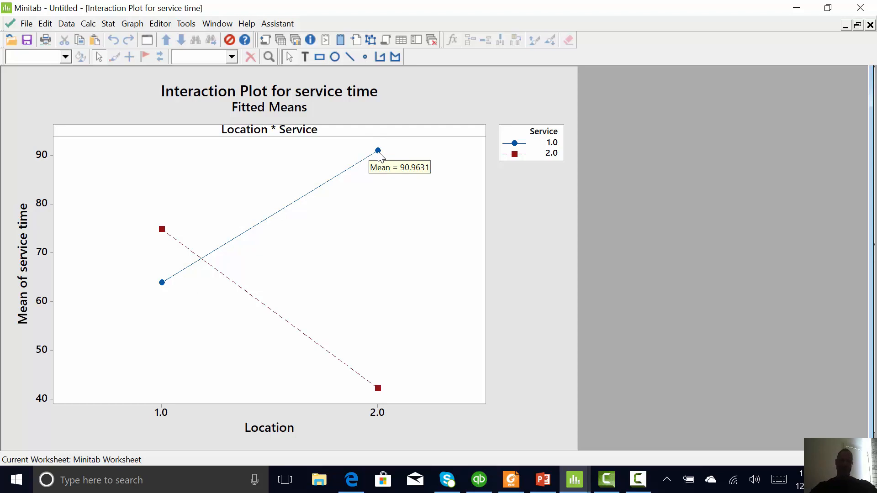
pyautogui.moveTo(374, 170)
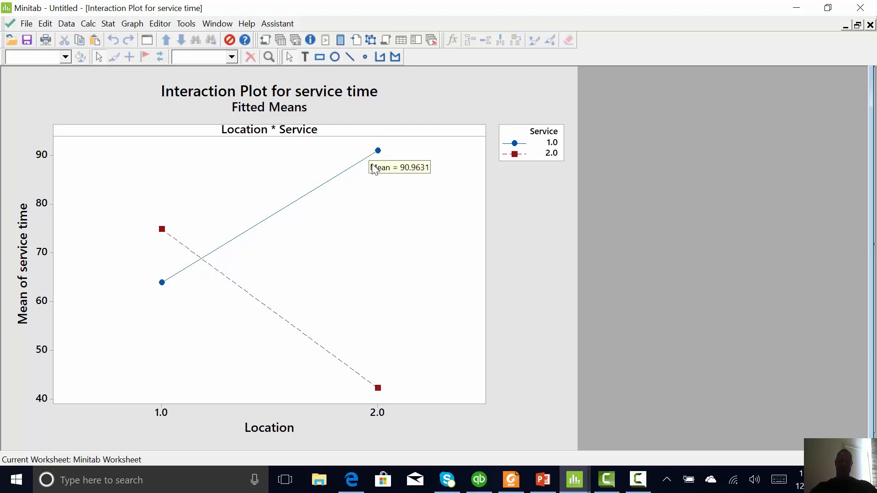
pyautogui.moveTo(161, 413)
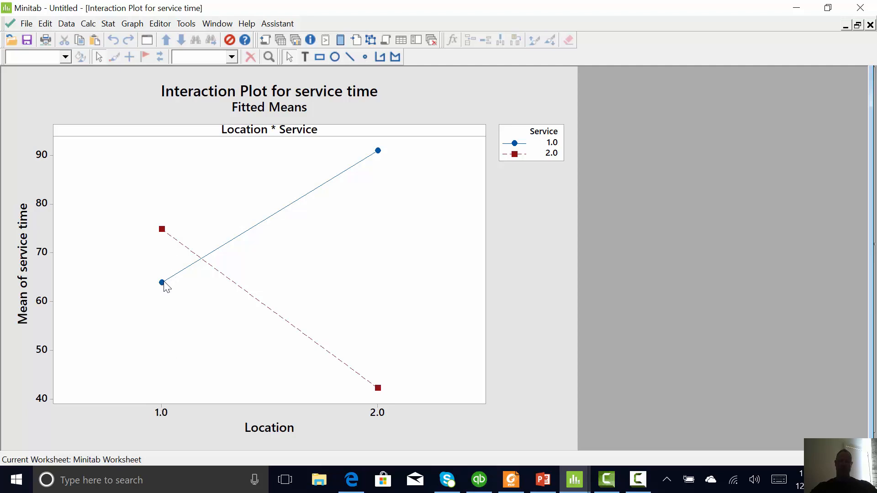
pyautogui.moveTo(174, 276)
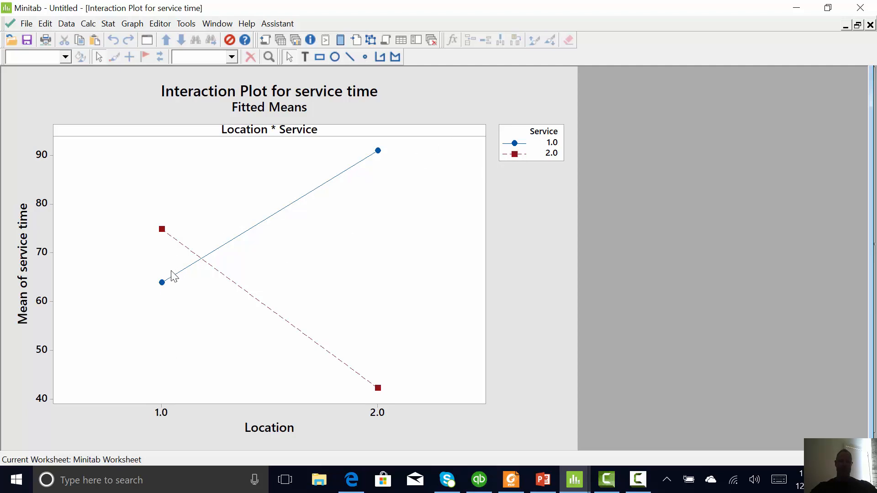
pyautogui.moveTo(374, 422)
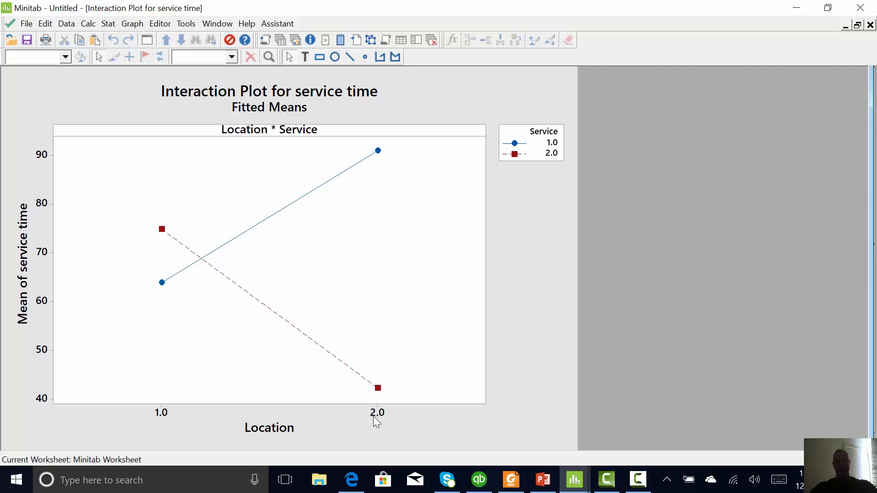
pyautogui.moveTo(514, 165)
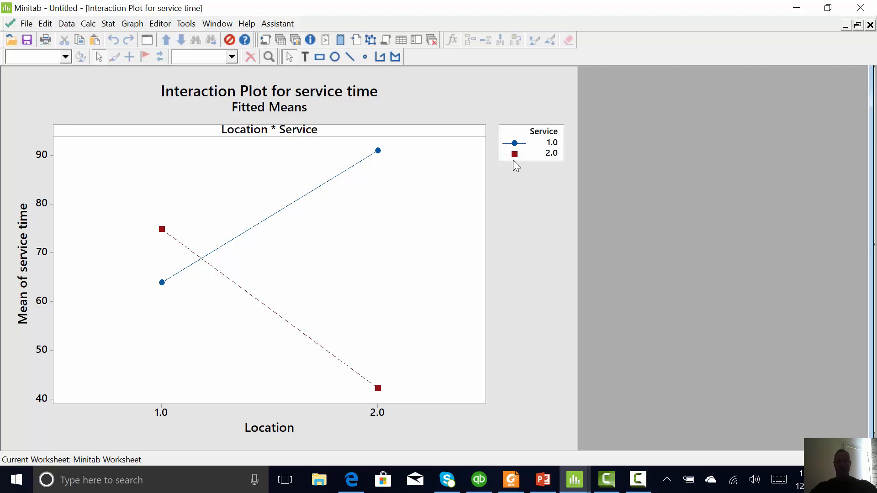
pyautogui.moveTo(387, 387)
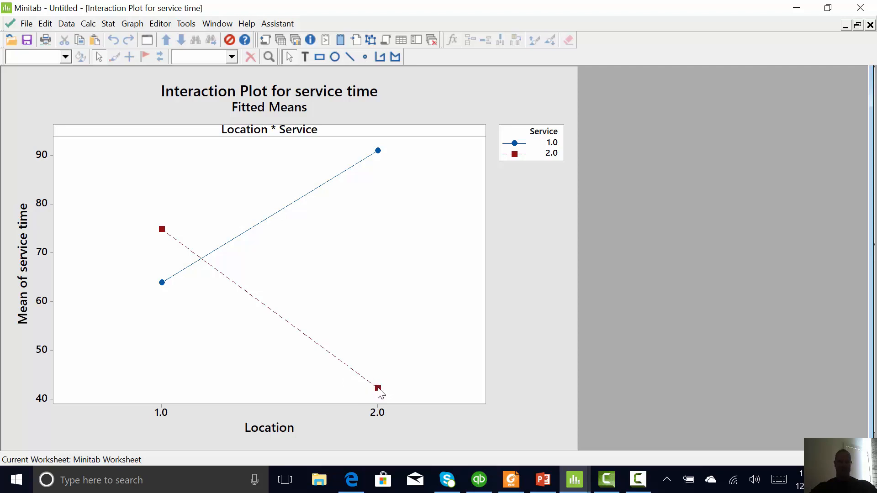
pyautogui.moveTo(273, 47)
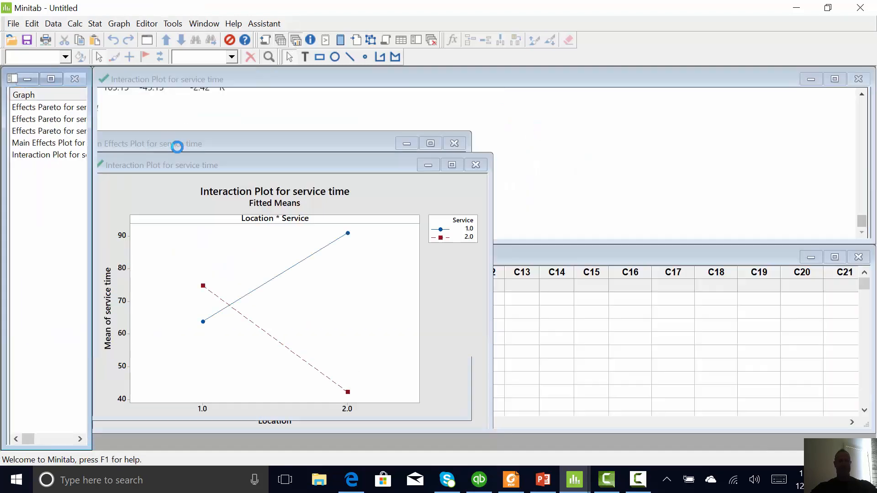
# View the main effects plot for service time, then return to the interaction plot
pyautogui.click(48, 143)
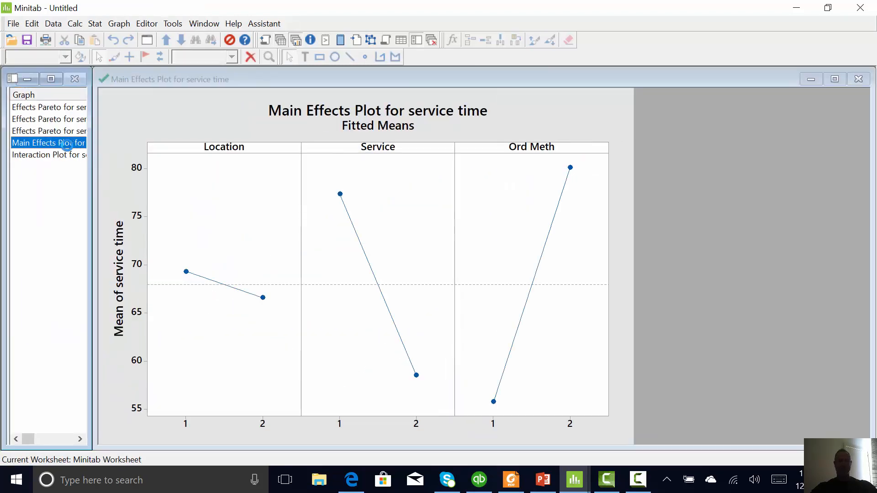
pyautogui.moveTo(266, 293)
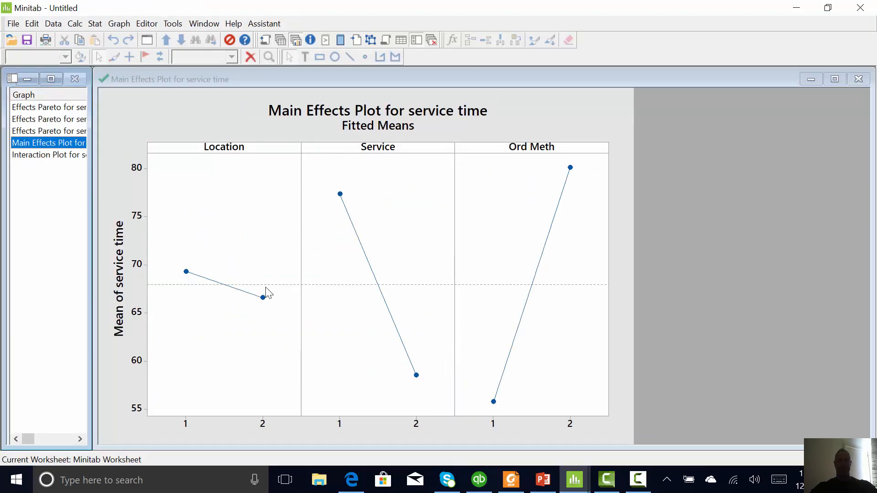
pyautogui.moveTo(418, 384)
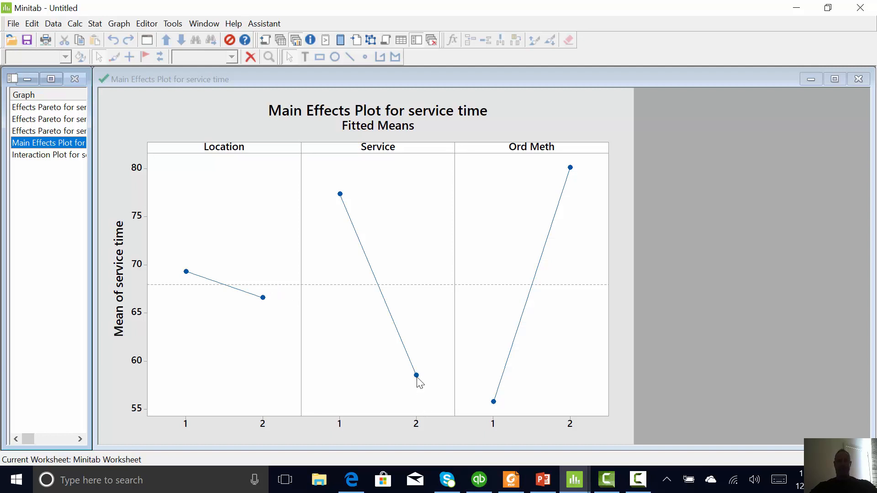
pyautogui.moveTo(487, 408)
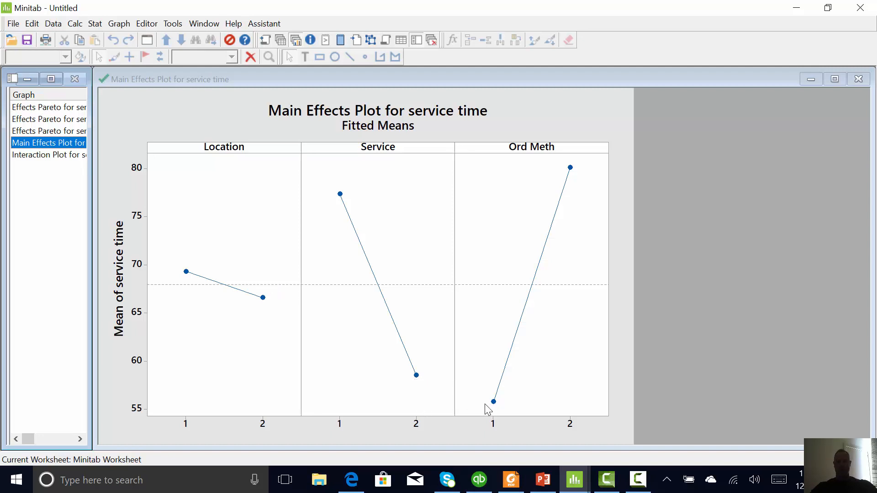
pyautogui.moveTo(497, 408)
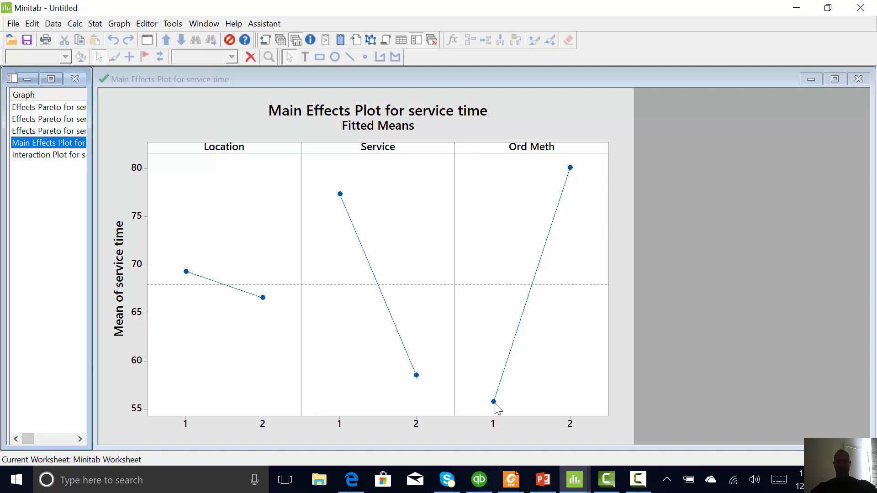
pyautogui.moveTo(63, 163)
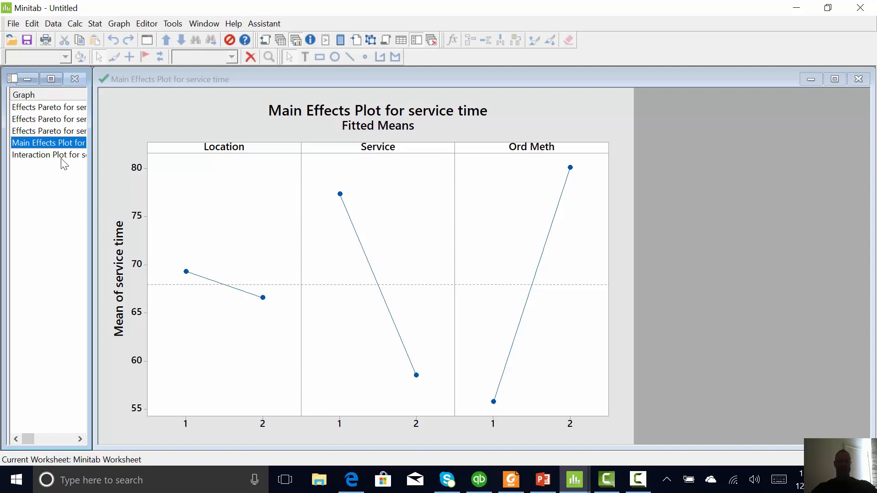
pyautogui.click(47, 155)
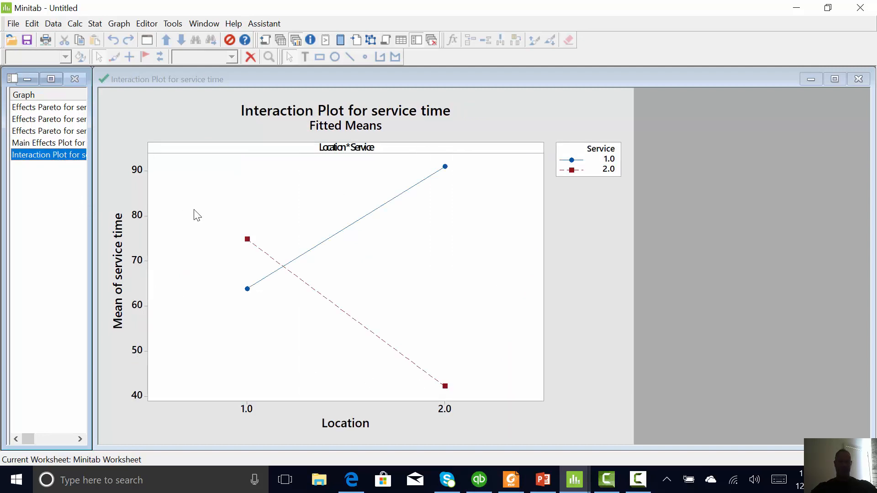
pyautogui.moveTo(316, 108)
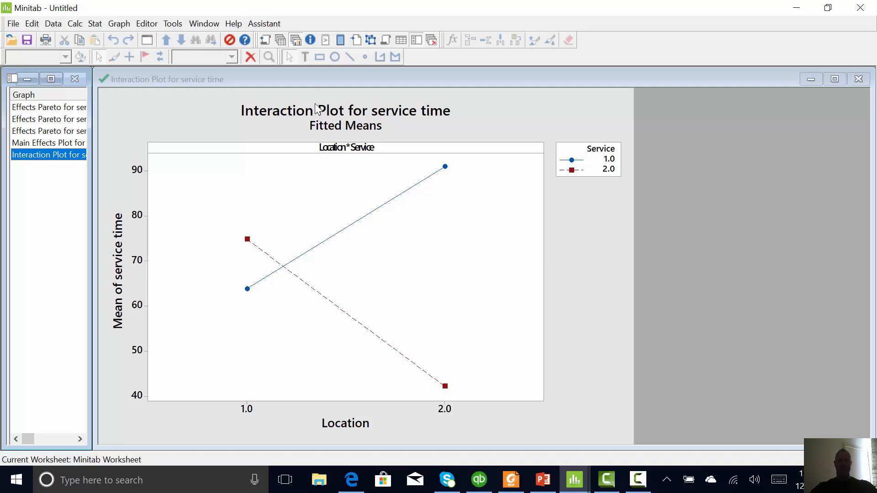
pyautogui.moveTo(145, 36)
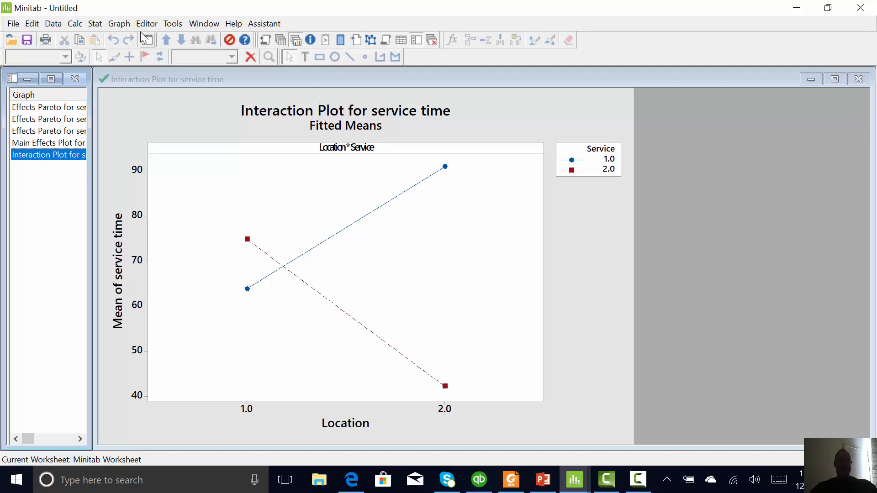
# Run the Response Optimizer with service time goal set to Minimize
pyautogui.click(95, 24)
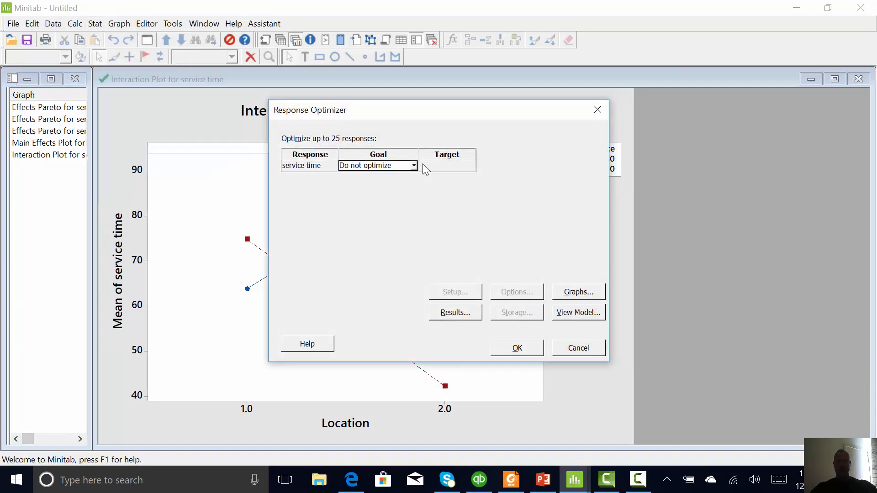
pyautogui.click(413, 166)
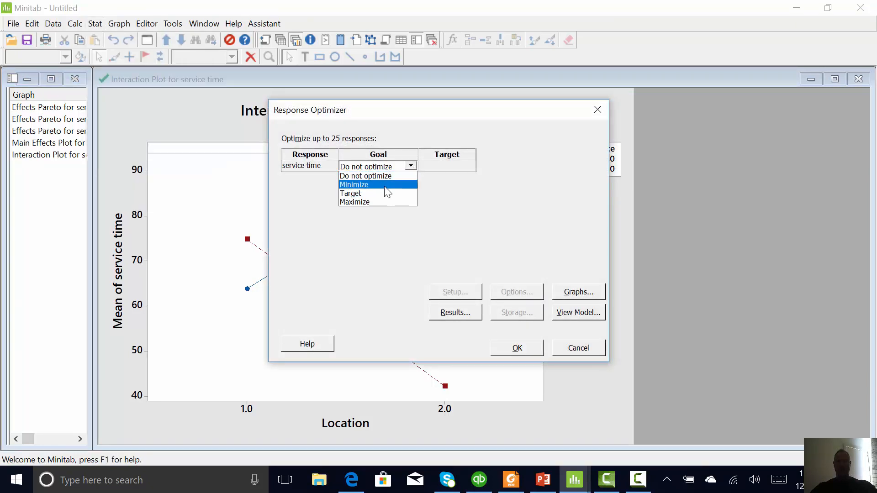
pyautogui.click(354, 185)
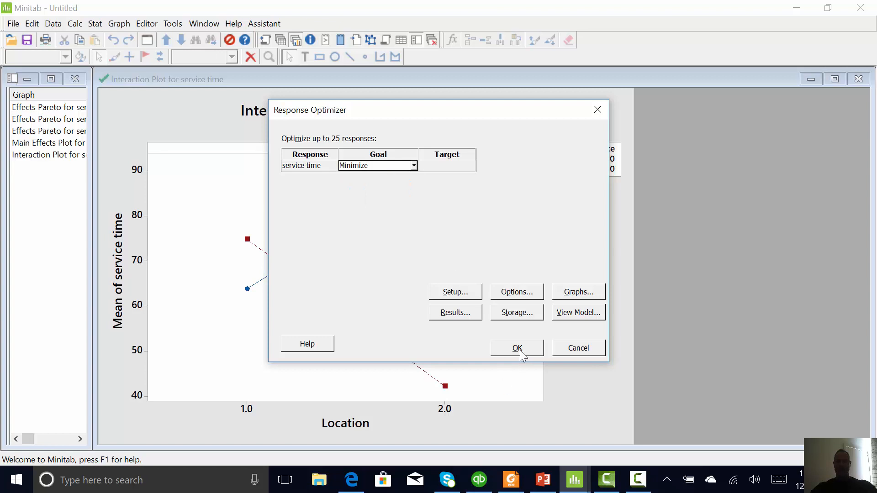
pyautogui.click(516, 348)
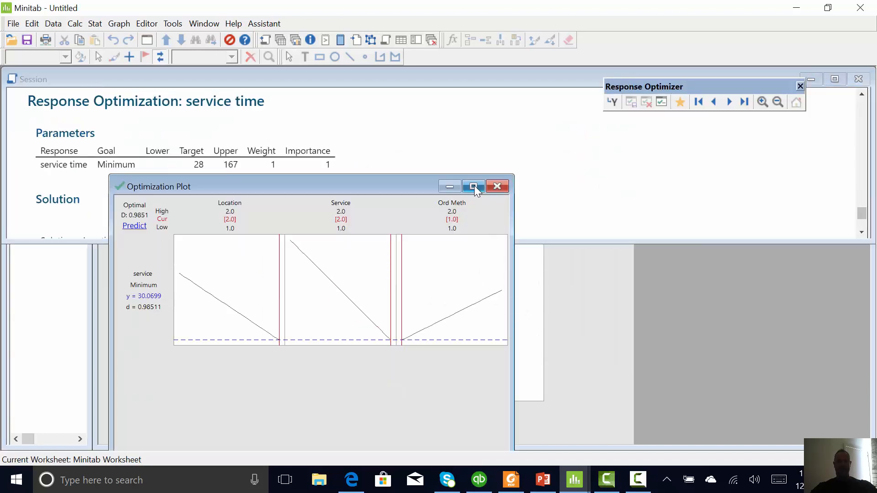
# Maximize the Optimization Plot window showing predicted service time 30.0699
pyautogui.click(474, 187)
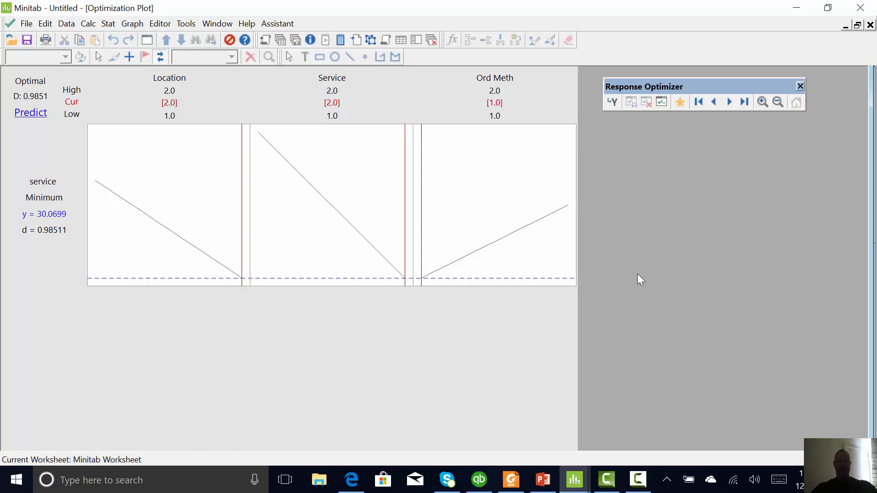
pyautogui.moveTo(598, 320)
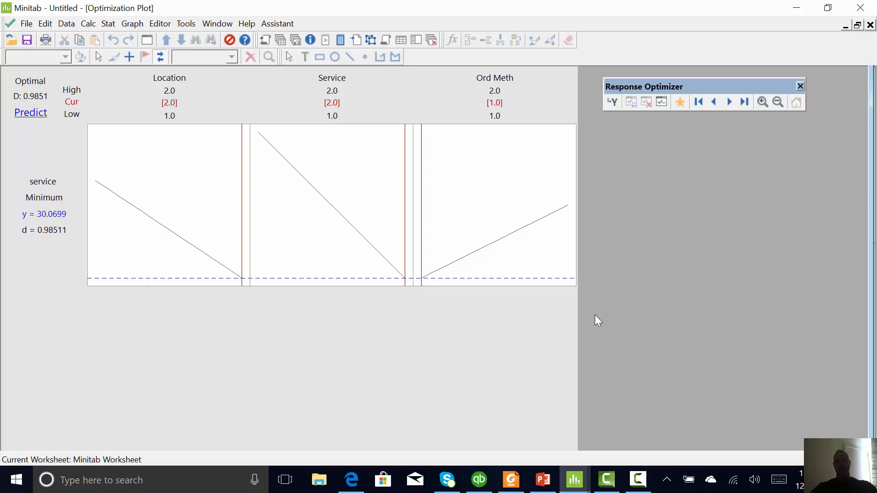